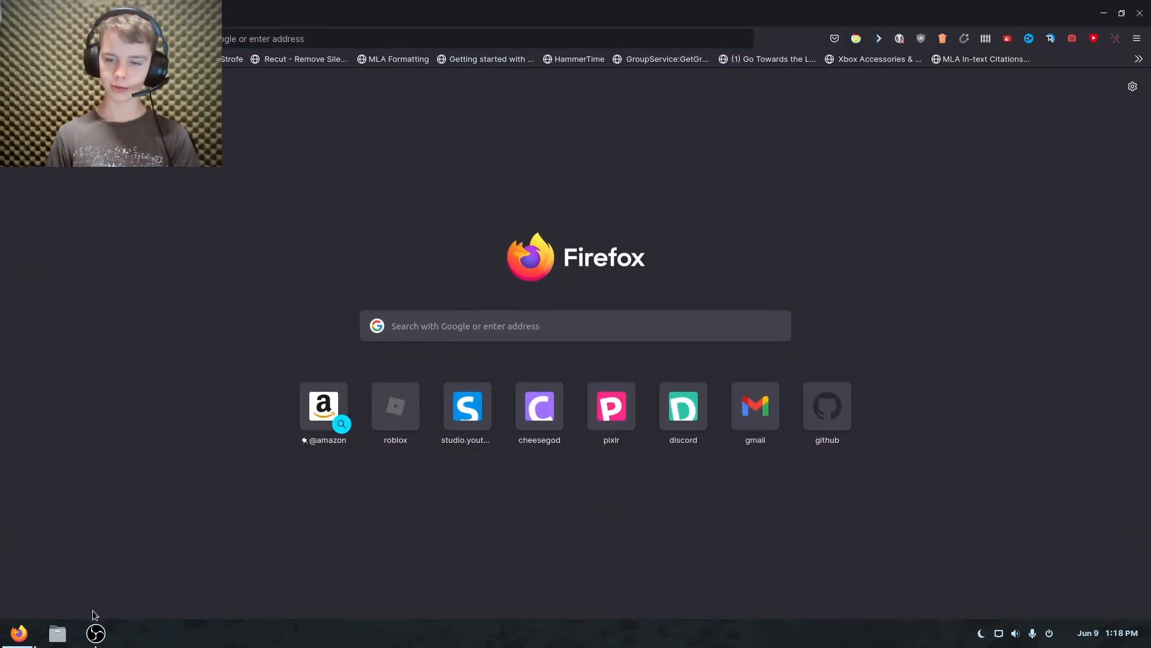
pyautogui.moveTo(533, 615)
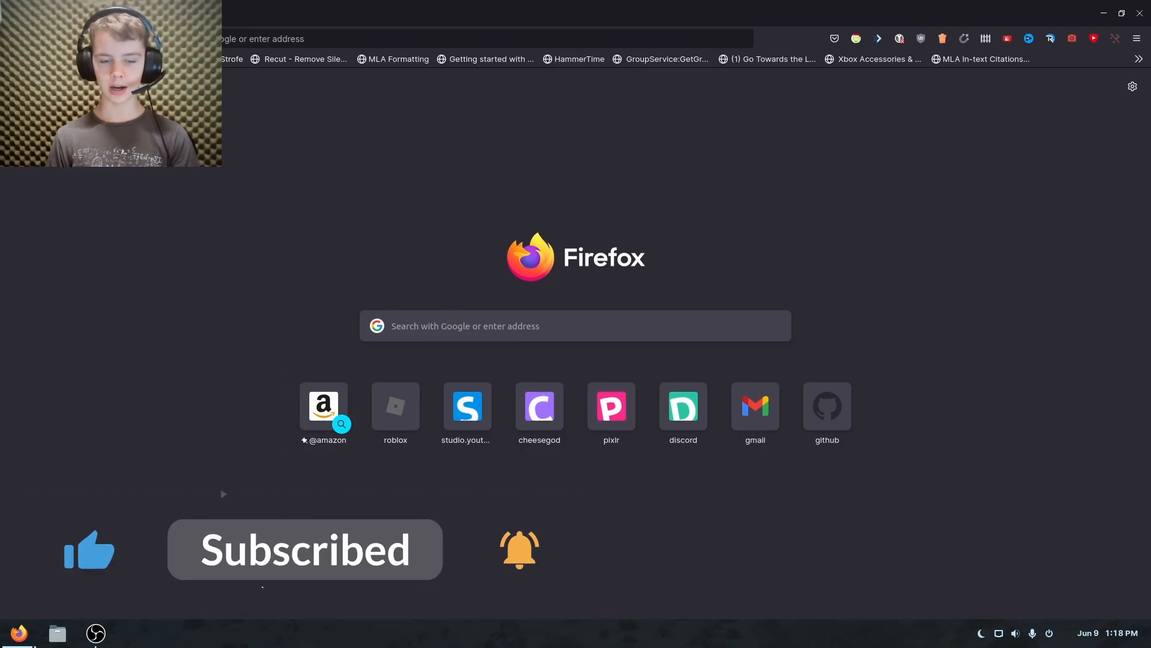
pyautogui.moveTo(188, 226)
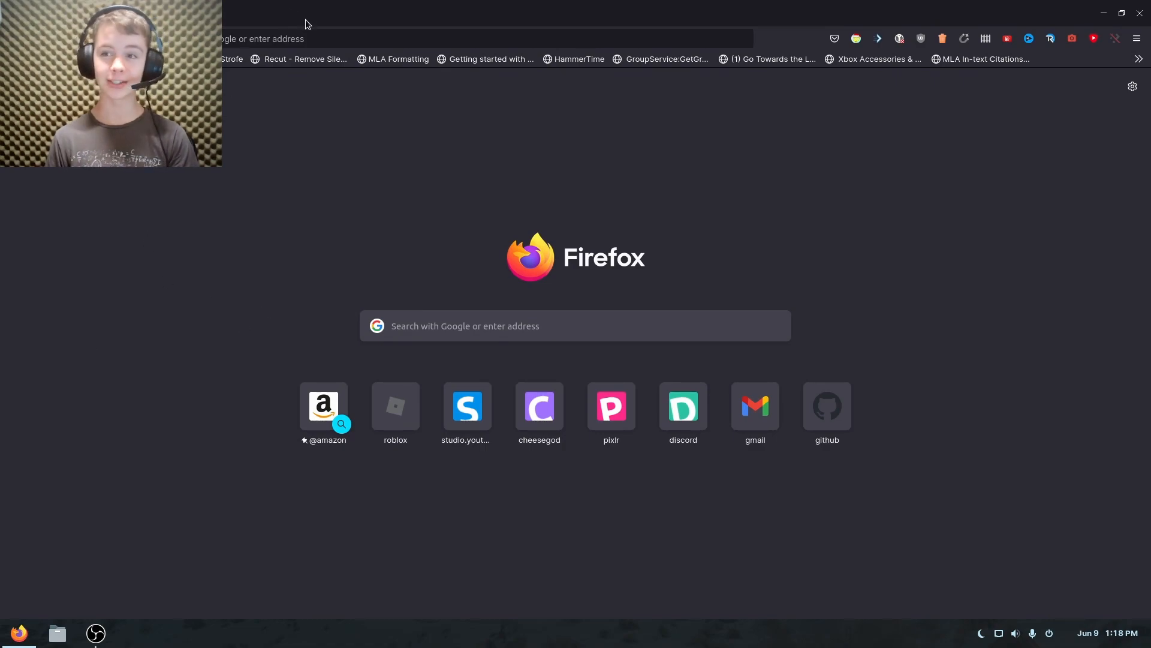
# Focus the Firefox address bar so the shortcut site suggestions appear
pyautogui.click(477, 38)
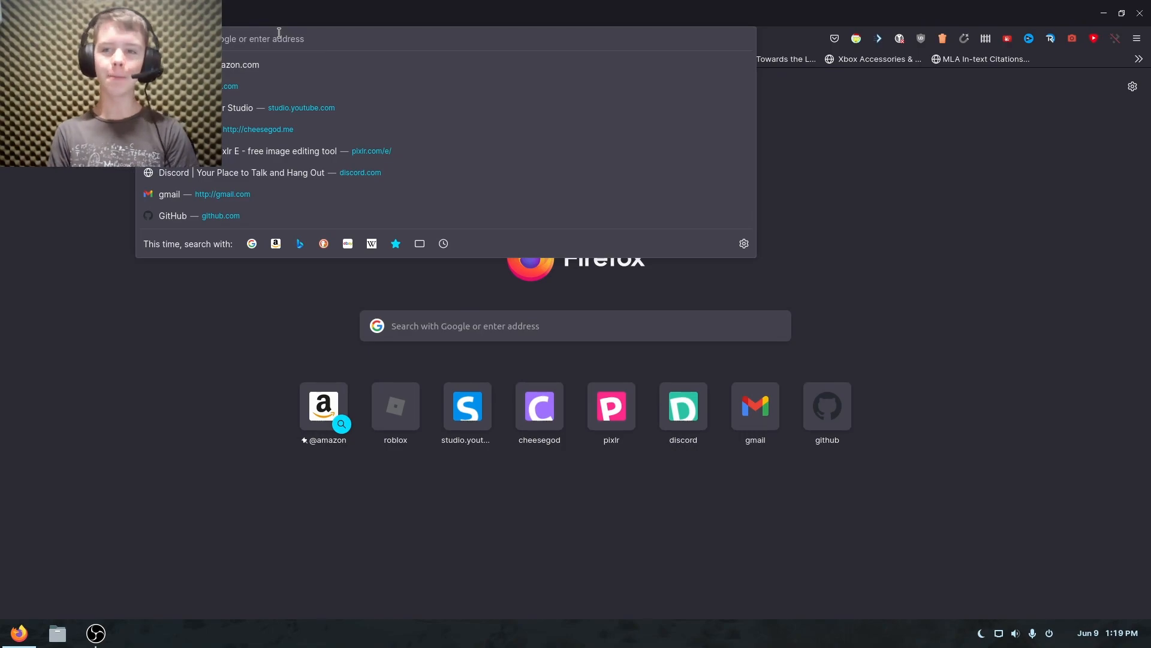
# Search Google for 'grapejuice roblox' and go to the Grapejuice DevForum post
pyautogui.write('grapejuice')
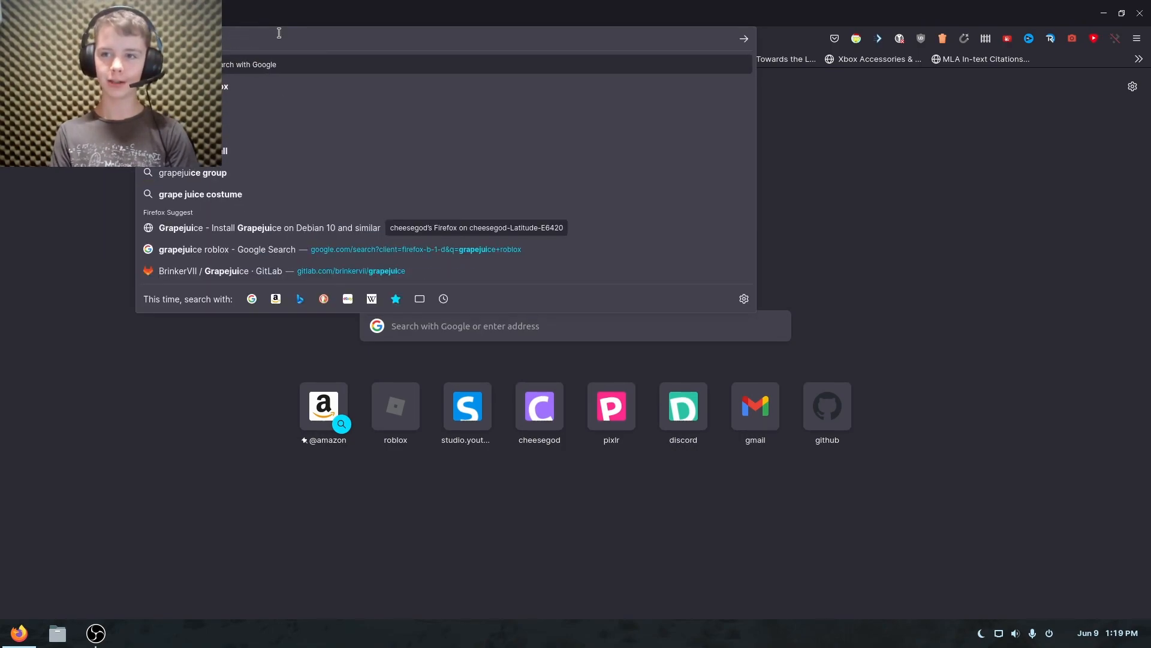
pyautogui.click(227, 250)
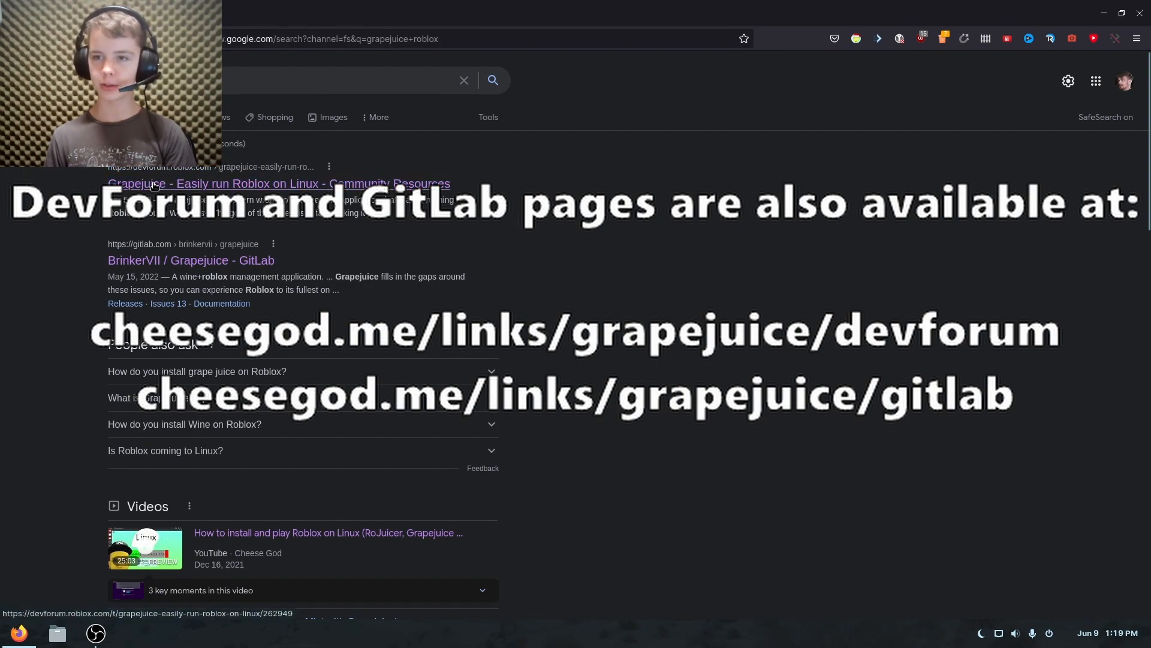
pyautogui.click(277, 184)
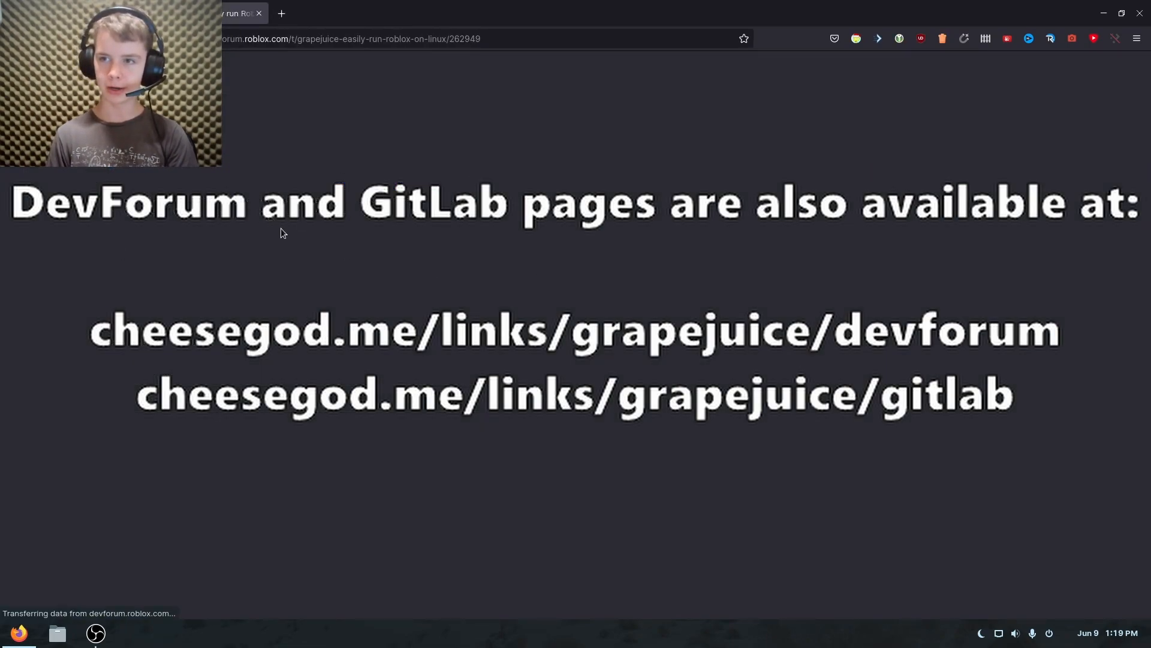
pyautogui.moveTo(311, 173)
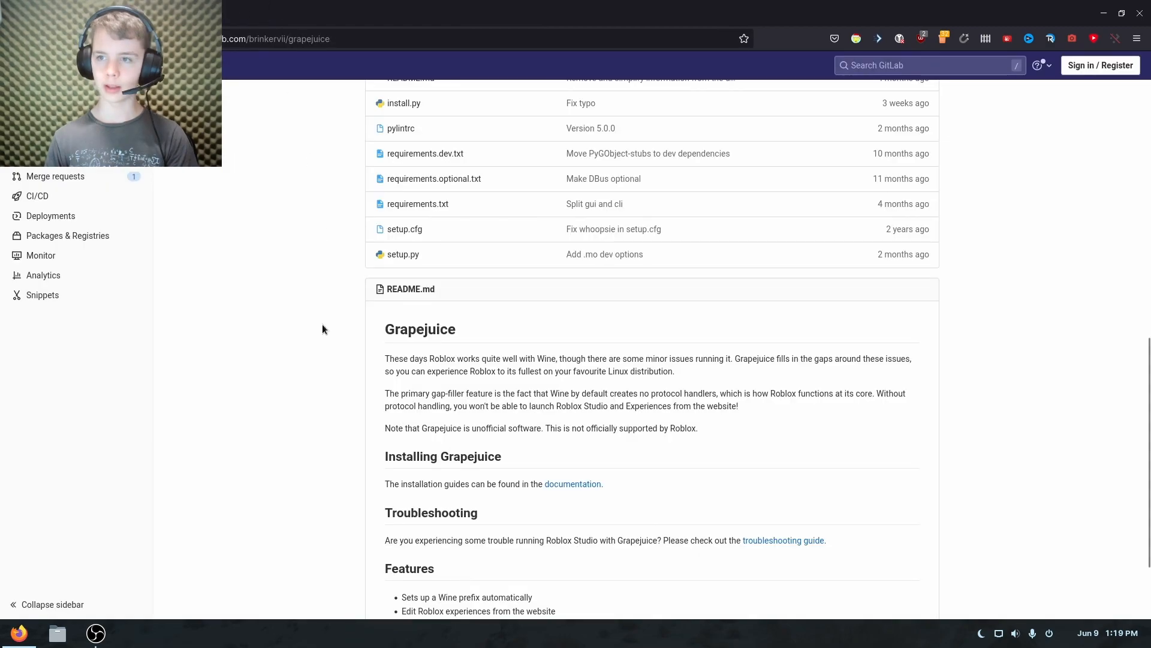
pyautogui.moveTo(280, 263)
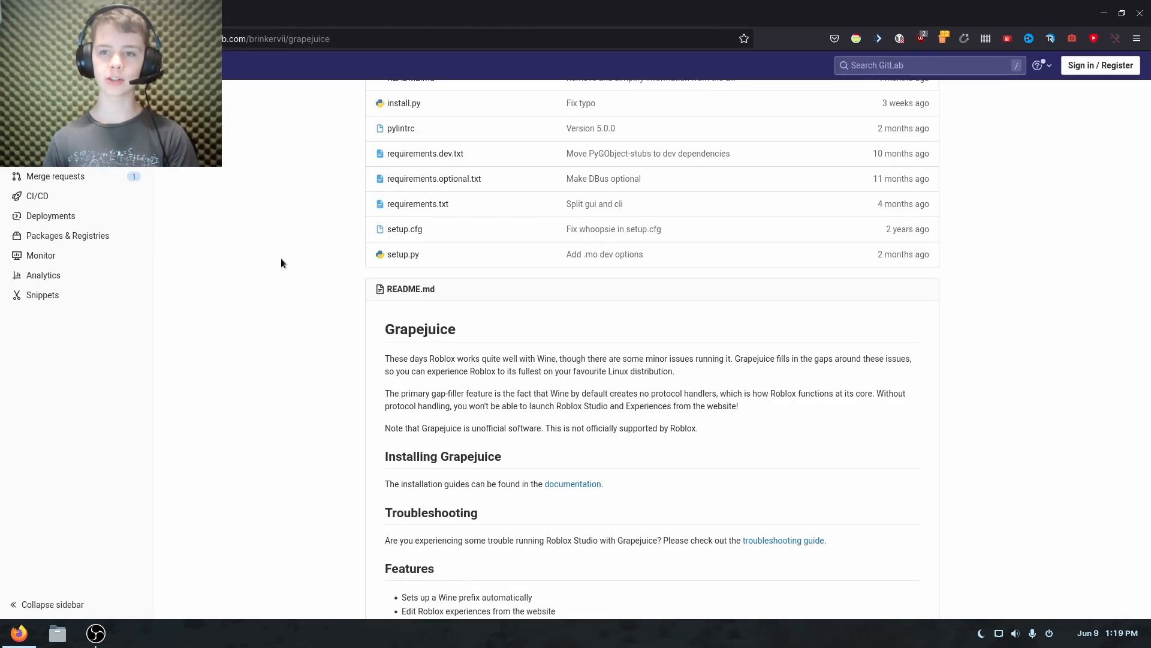
# Follow the README's documentation link to the Grapejuice Documentation Home
pyautogui.scroll(-3)
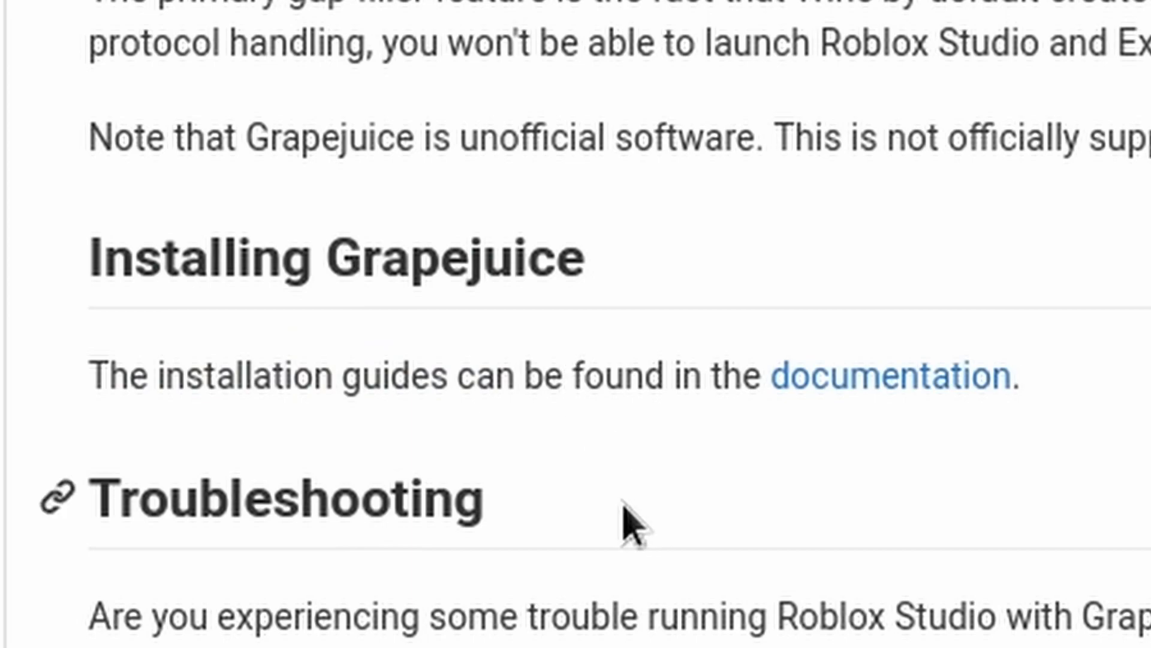
pyautogui.moveTo(914, 376)
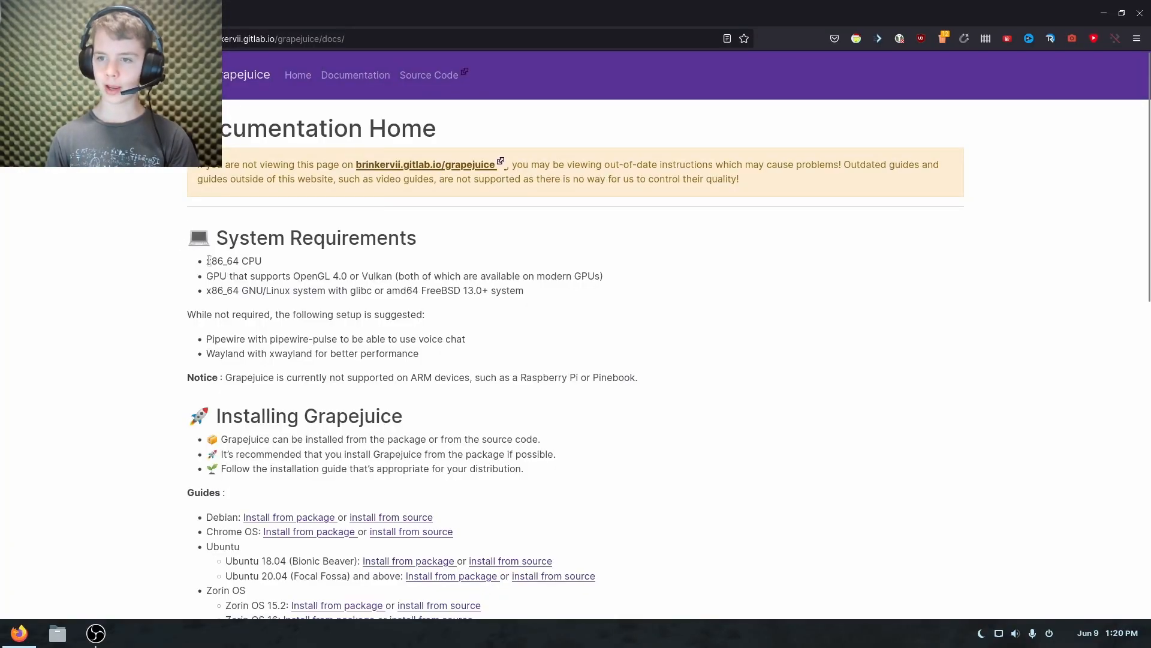
pyautogui.moveTo(168, 214)
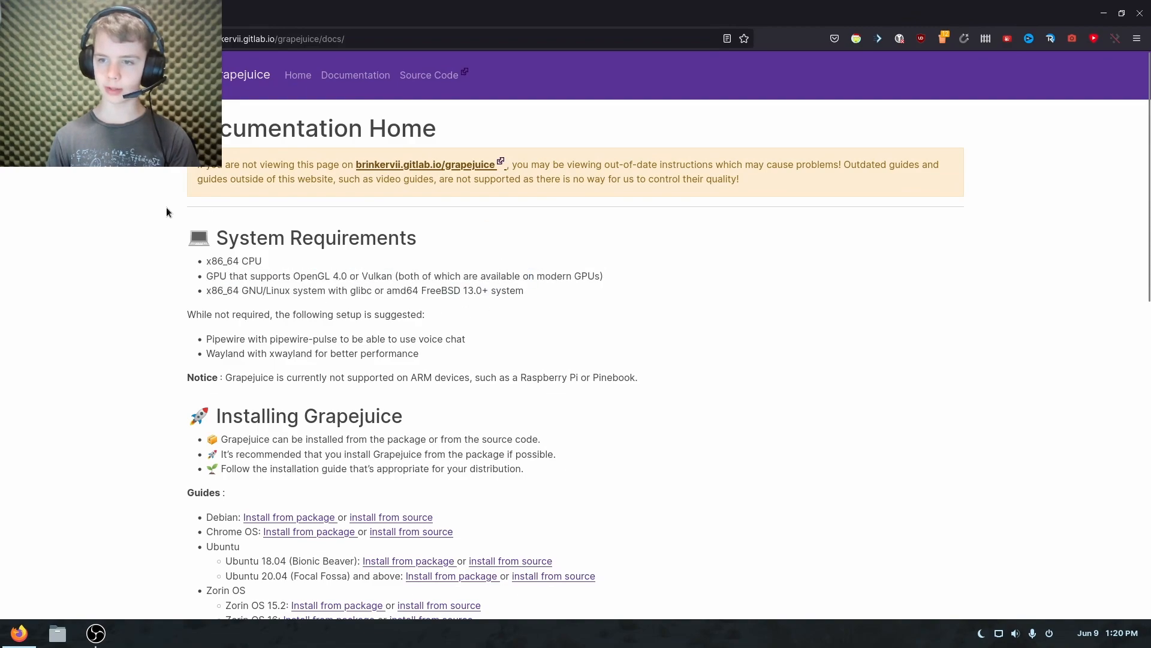
pyautogui.scroll(-3)
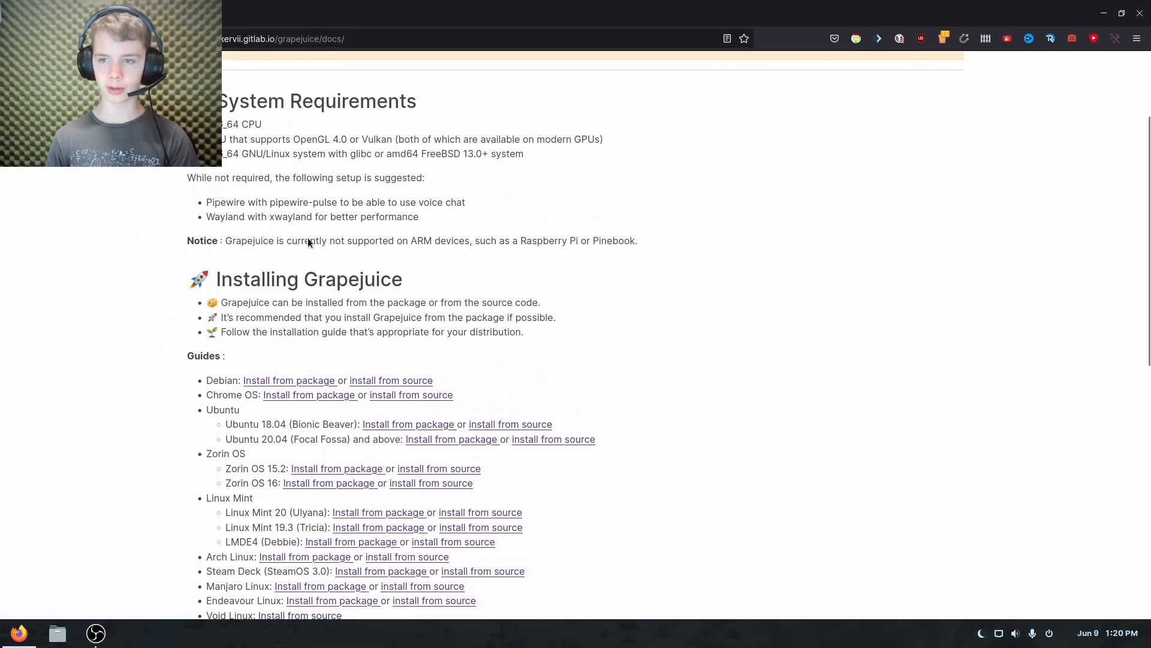
pyautogui.scroll(-3)
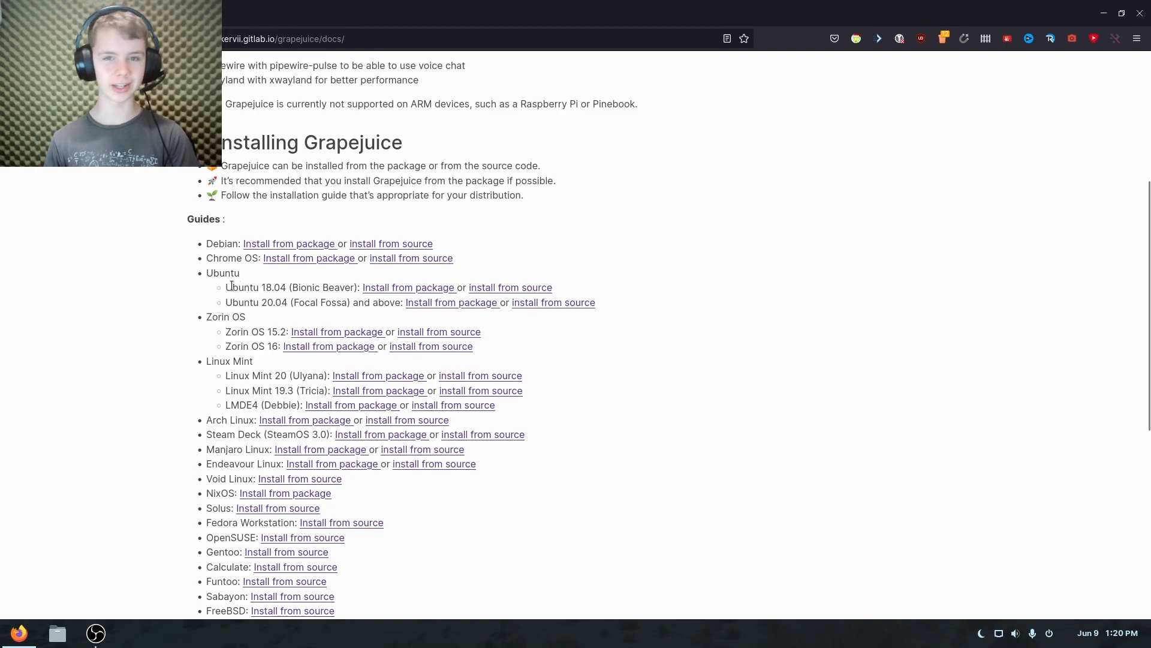
pyautogui.moveTo(321, 345)
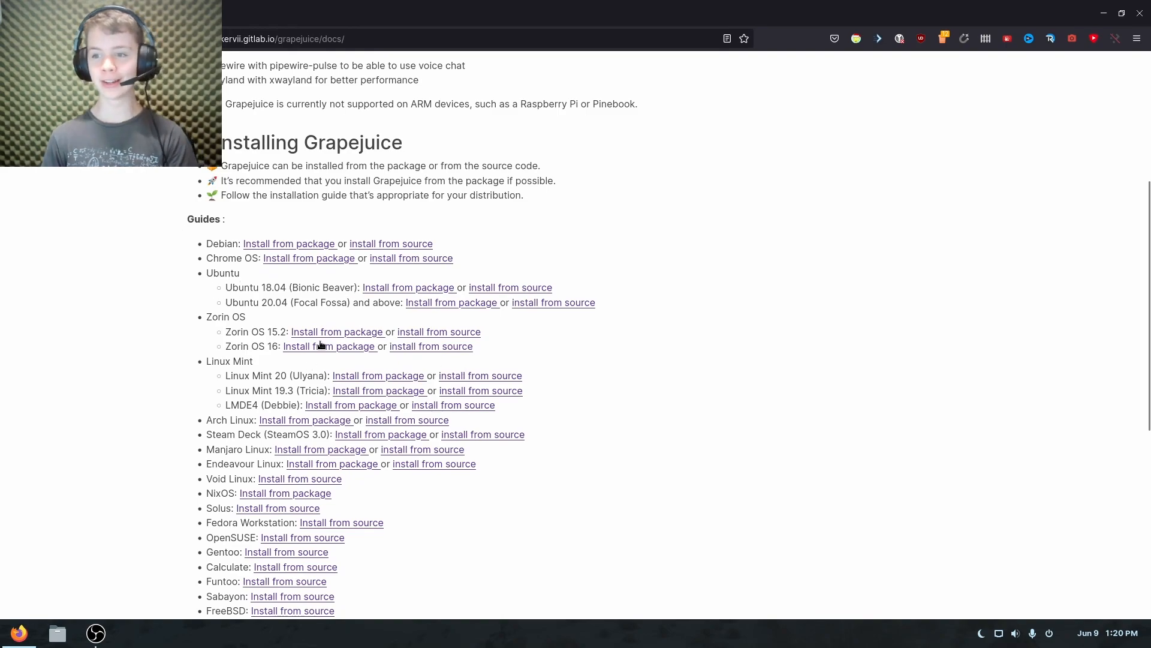
pyautogui.moveTo(189, 236)
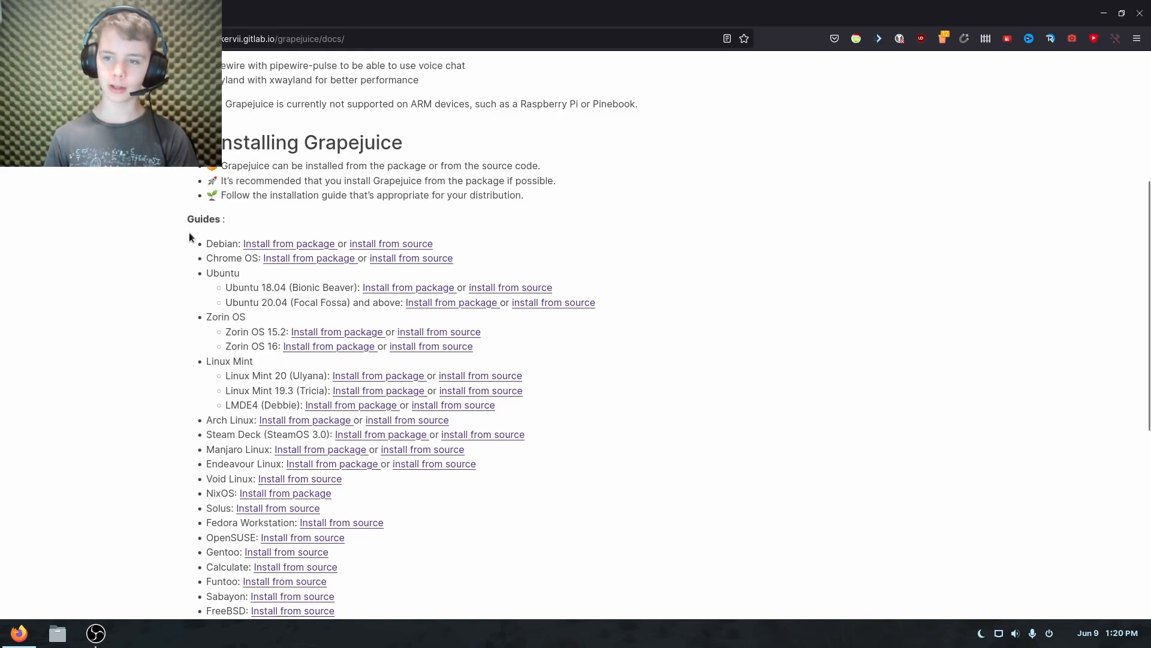
pyautogui.moveTo(264, 286)
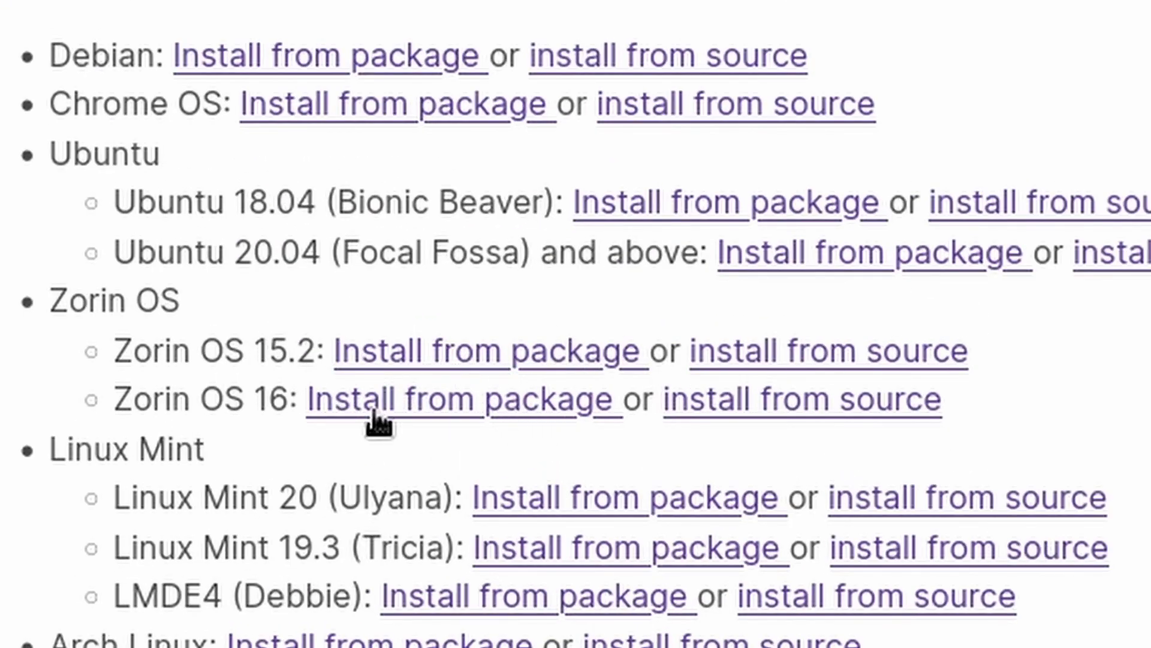
pyautogui.click(459, 401)
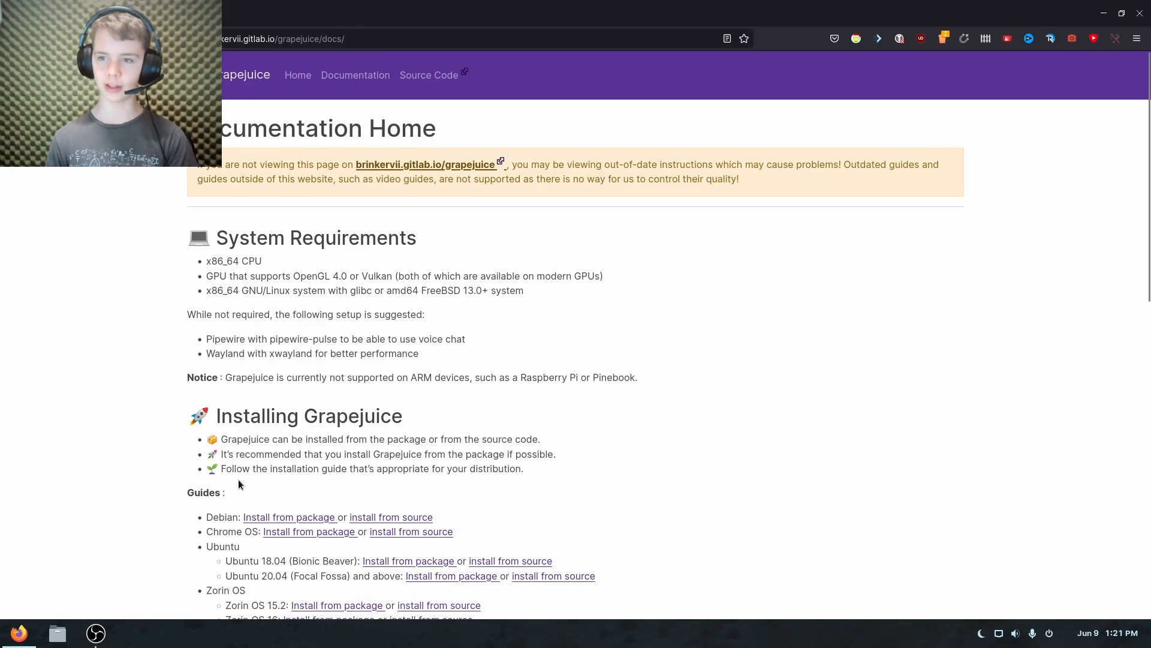
# Reach the Guides list and the Debian 10 and similar install guide
pyautogui.scroll(-3)
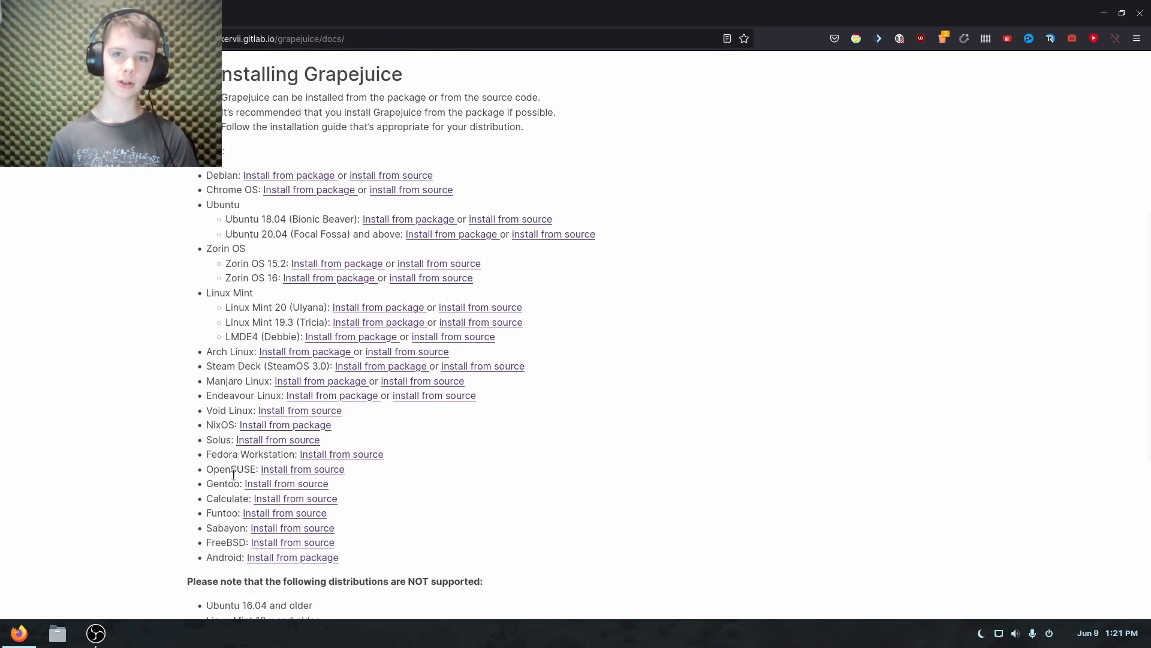
pyautogui.doubleClick(214, 410)
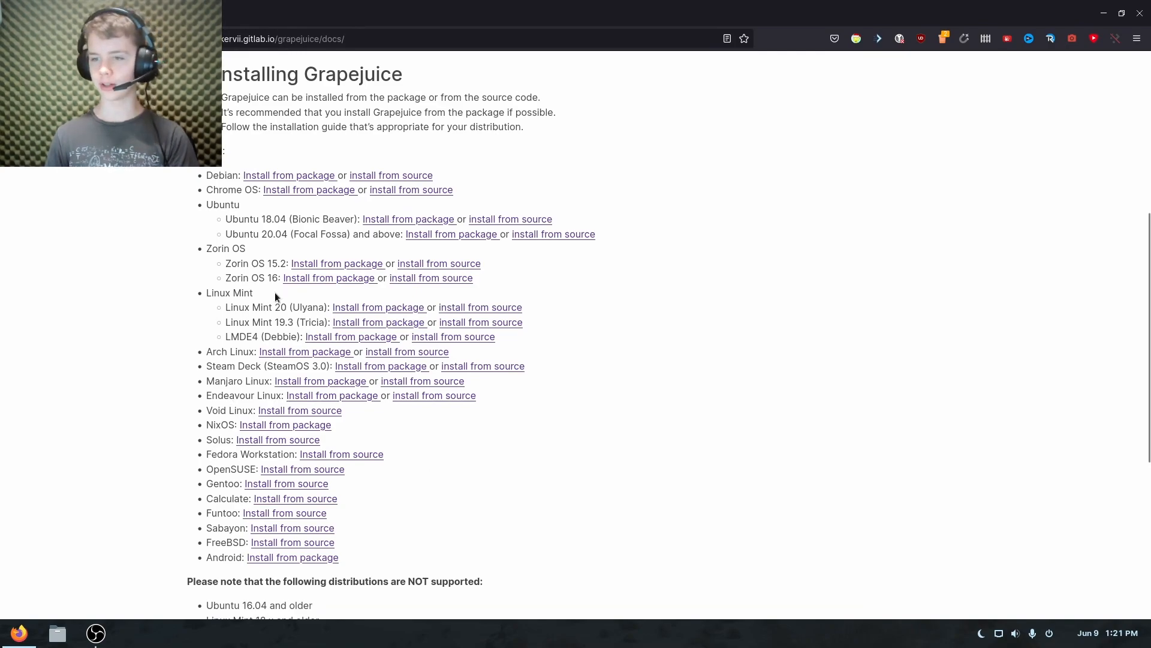
pyautogui.moveTo(285, 424)
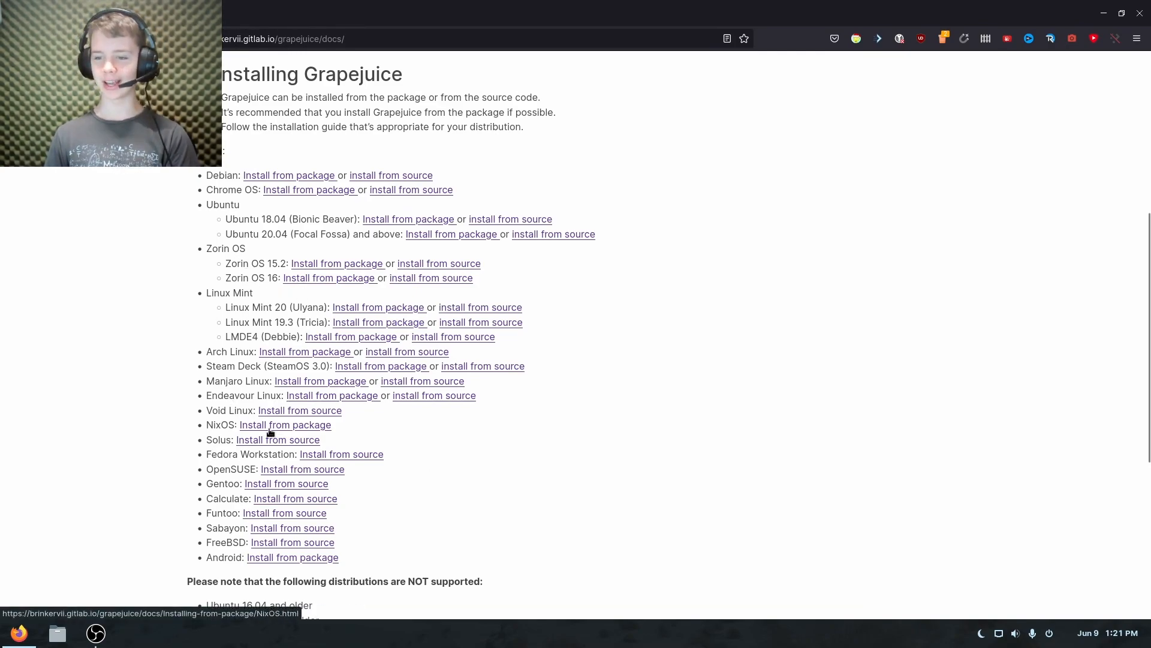
pyautogui.scroll(-3)
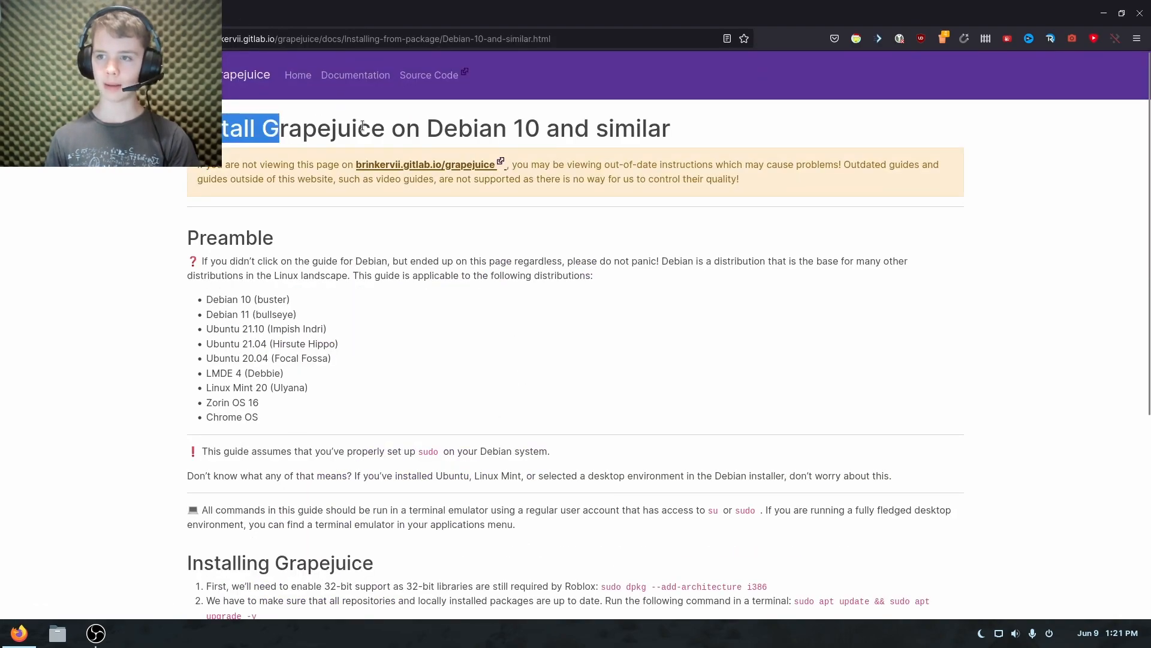
# Select the 'sudo dpkg --add-architecture i386' command in the install guide for copying
pyautogui.scroll(-3)
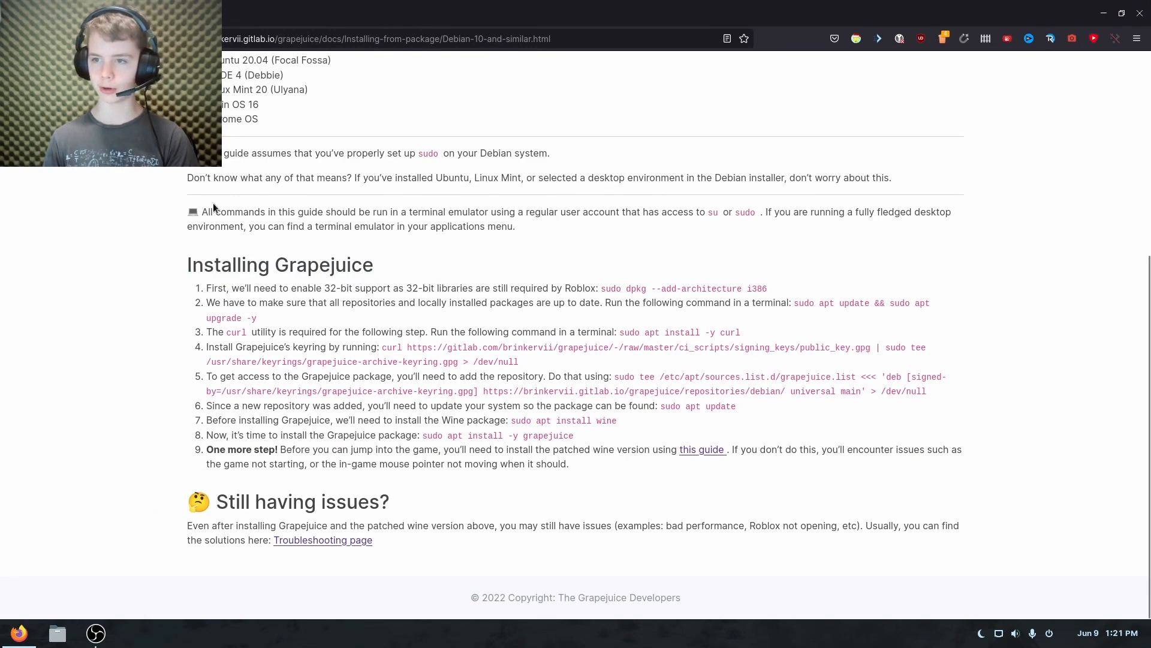
pyautogui.moveTo(213, 288); pyautogui.dragTo(595, 288)
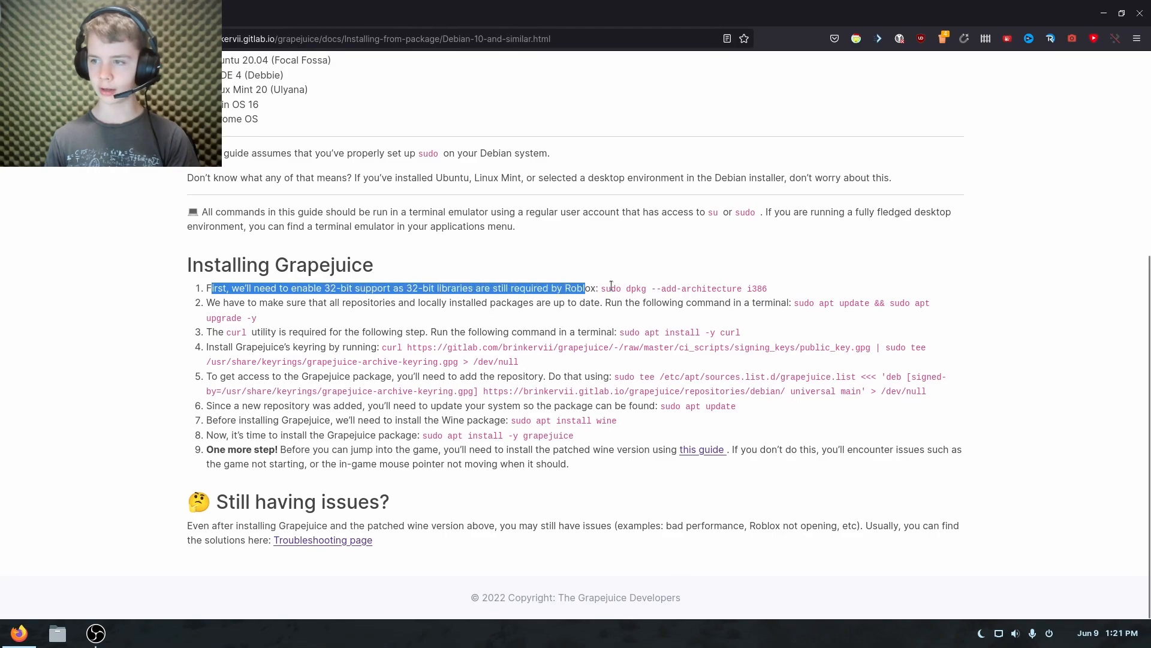
pyautogui.click(644, 294)
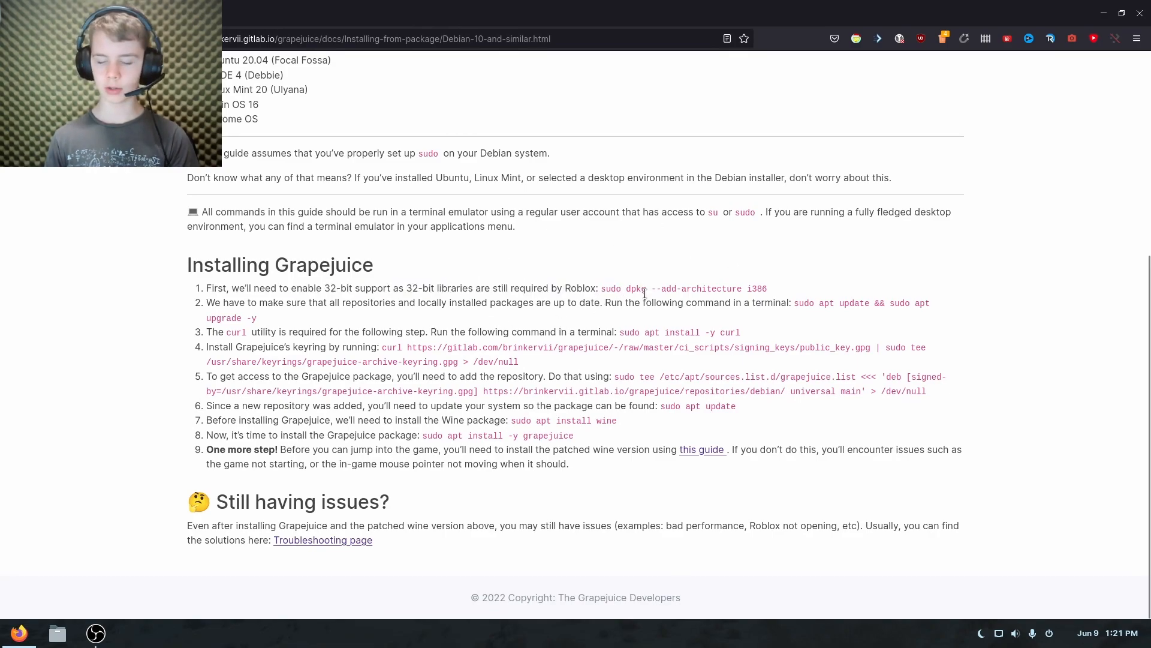
pyautogui.moveTo(606, 290); pyautogui.dragTo(771, 289)
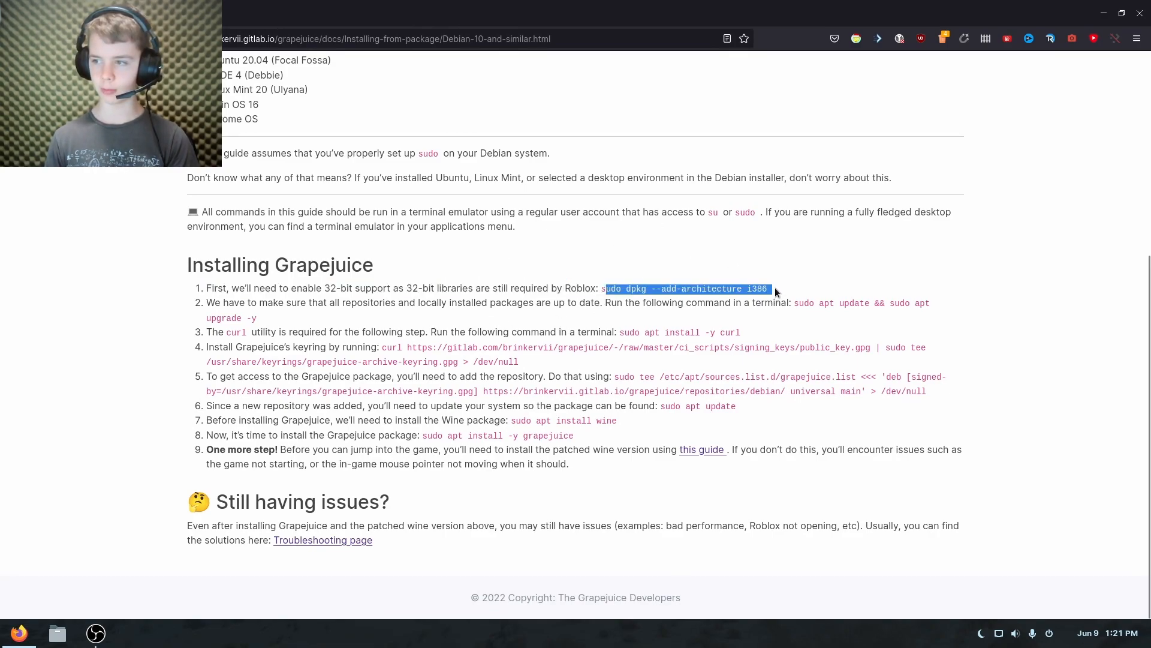
pyautogui.click(719, 384)
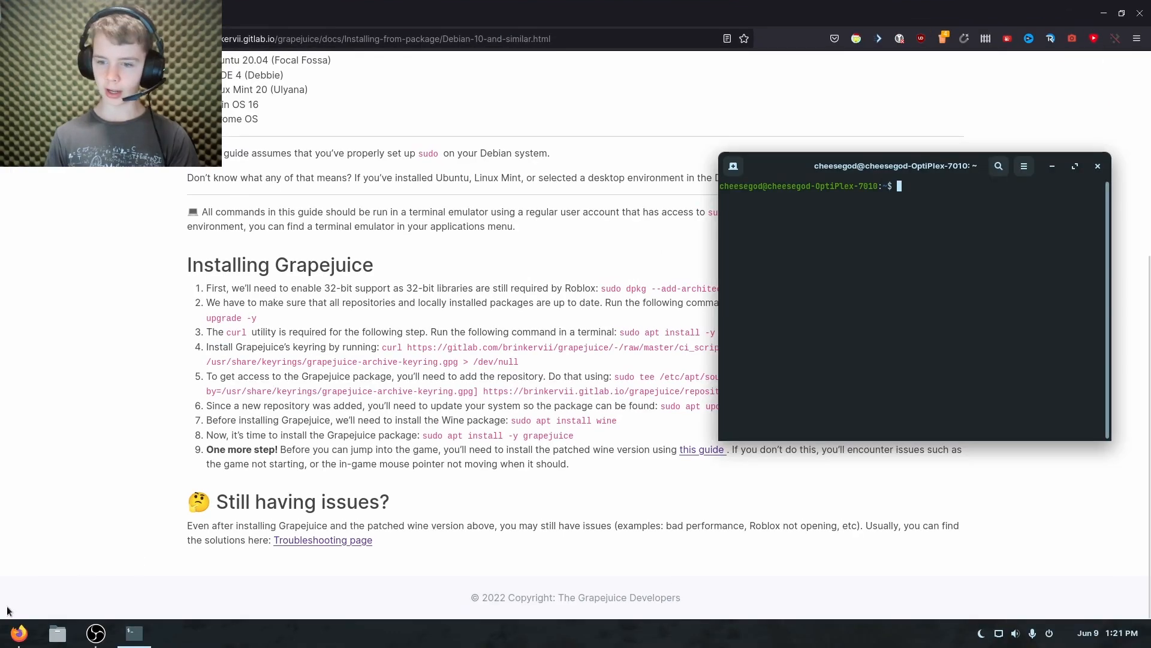
pyautogui.moveTo(428, 433)
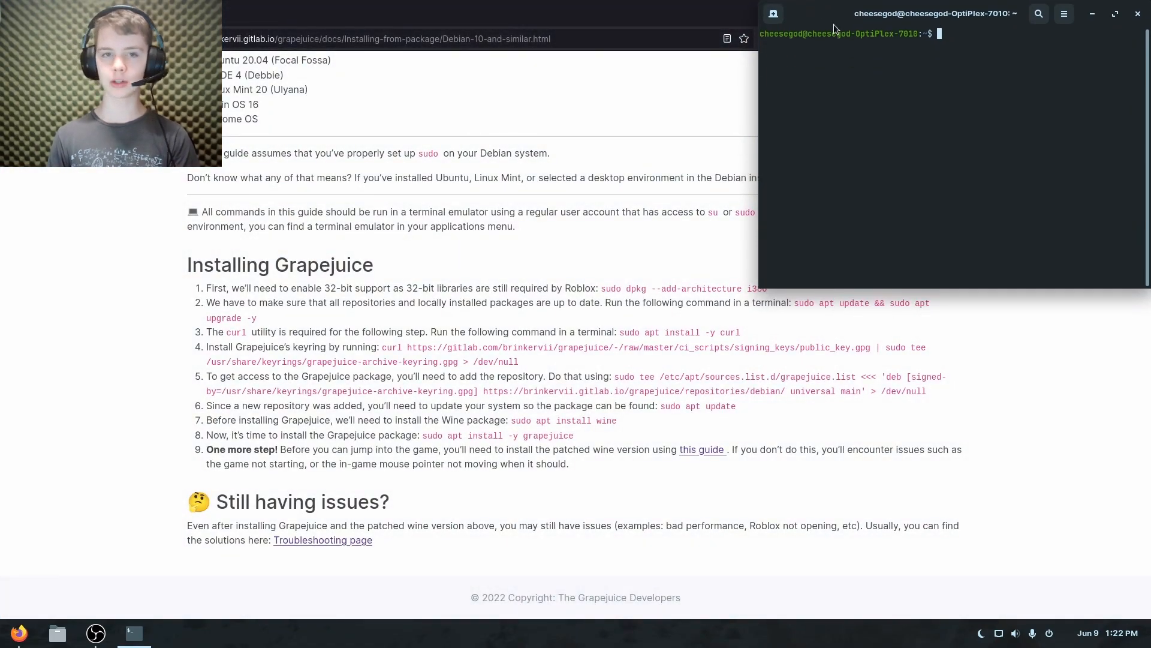
pyautogui.moveTo(663, 206)
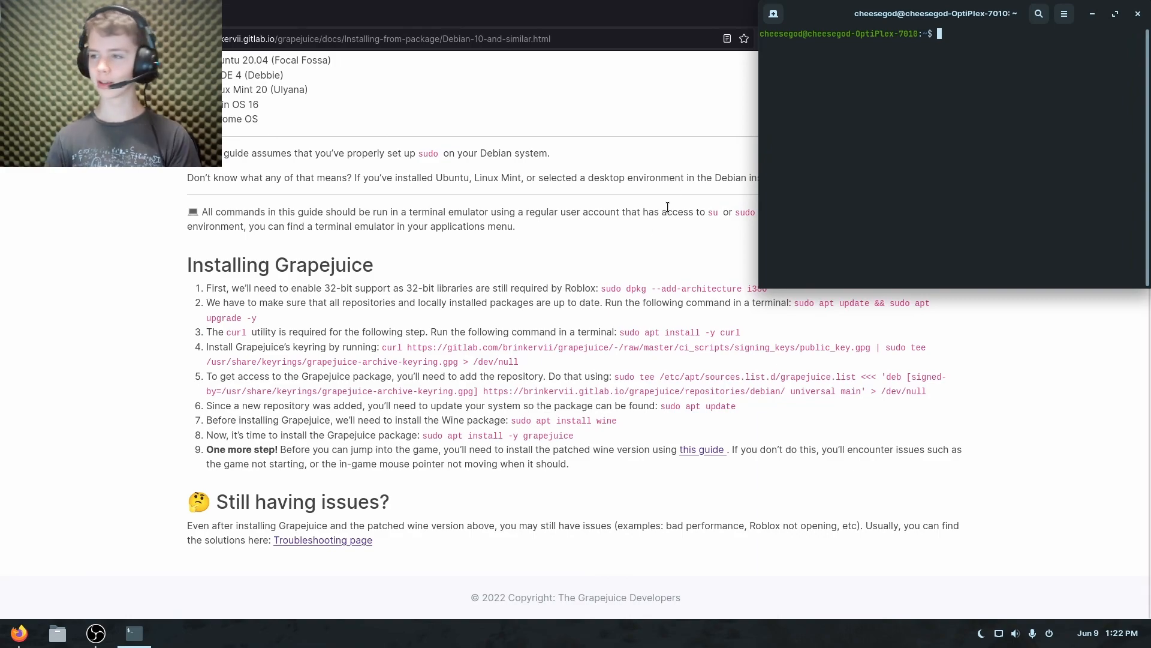
# Select 'sudo apt update && sudo apt upgrade -y' in the guide and bring up the terminal's taskbar options
pyautogui.doubleClick(612, 288)
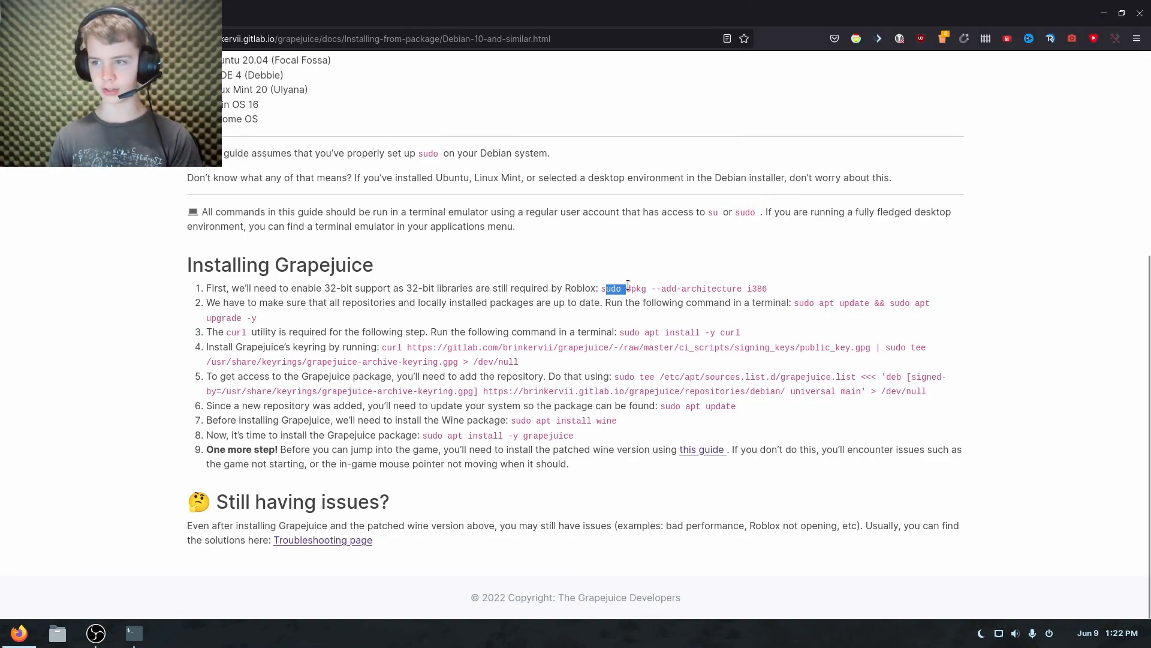
pyautogui.moveTo(617, 288); pyautogui.dragTo(767, 288)
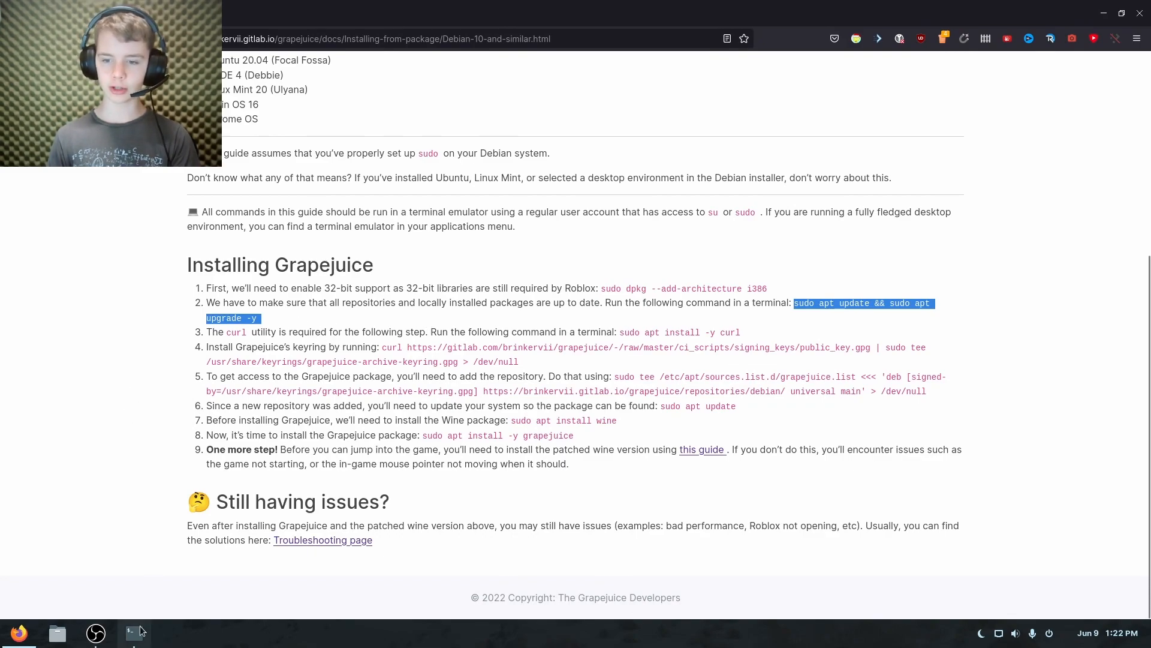
pyautogui.rightClick(232, 318)
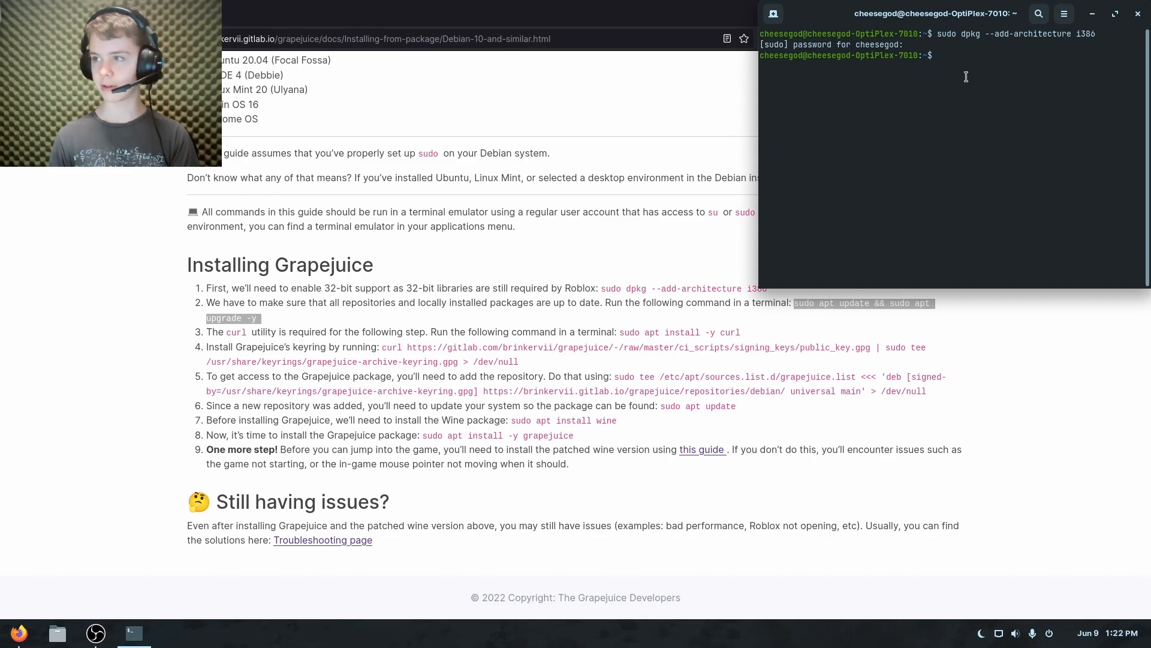
# Run 'sudo apt update && sudo apt upgrade -y' in the terminal
pyautogui.write('sudo apt update && sudo apt upgrade -y')
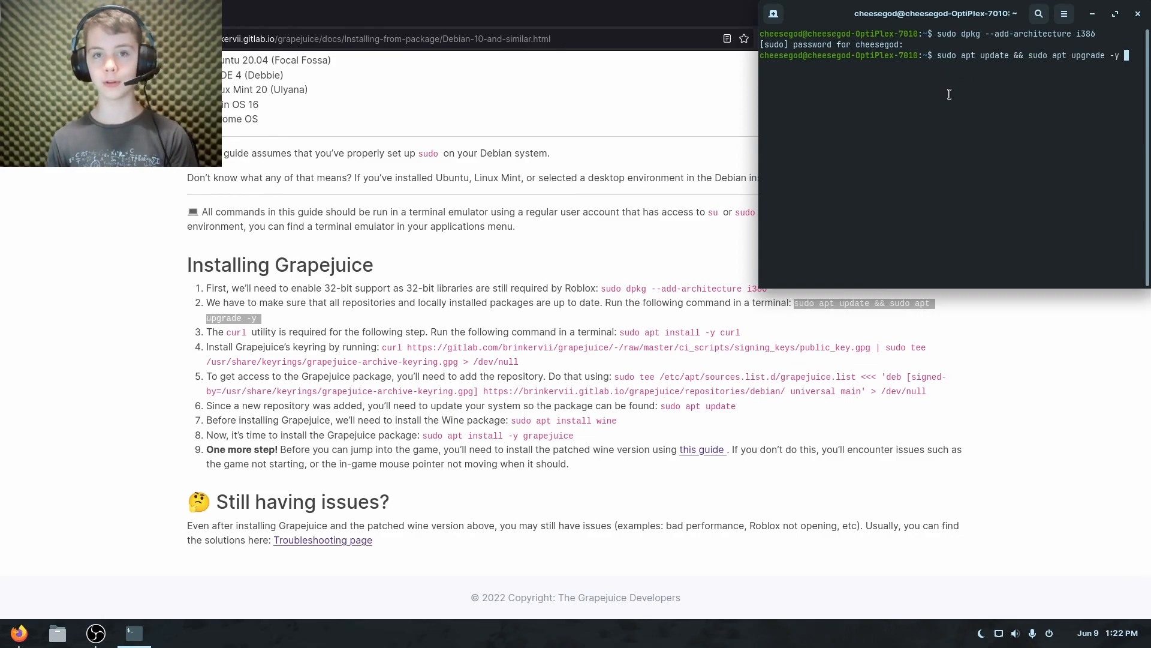
pyautogui.press('Return')
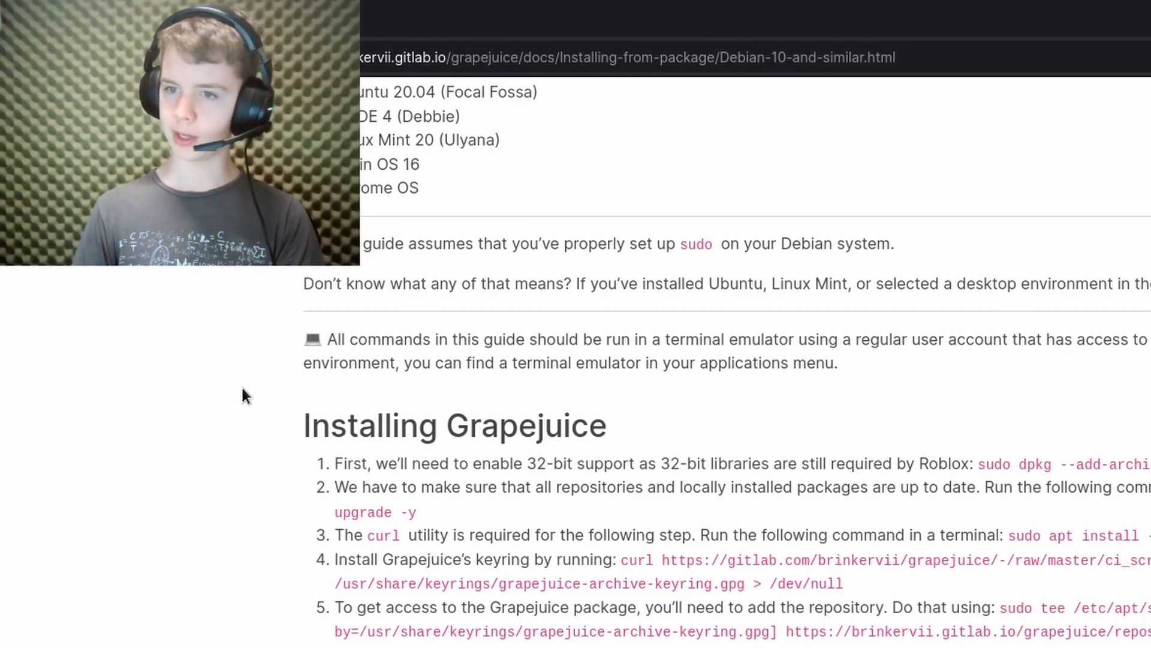
pyautogui.moveTo(242, 286)
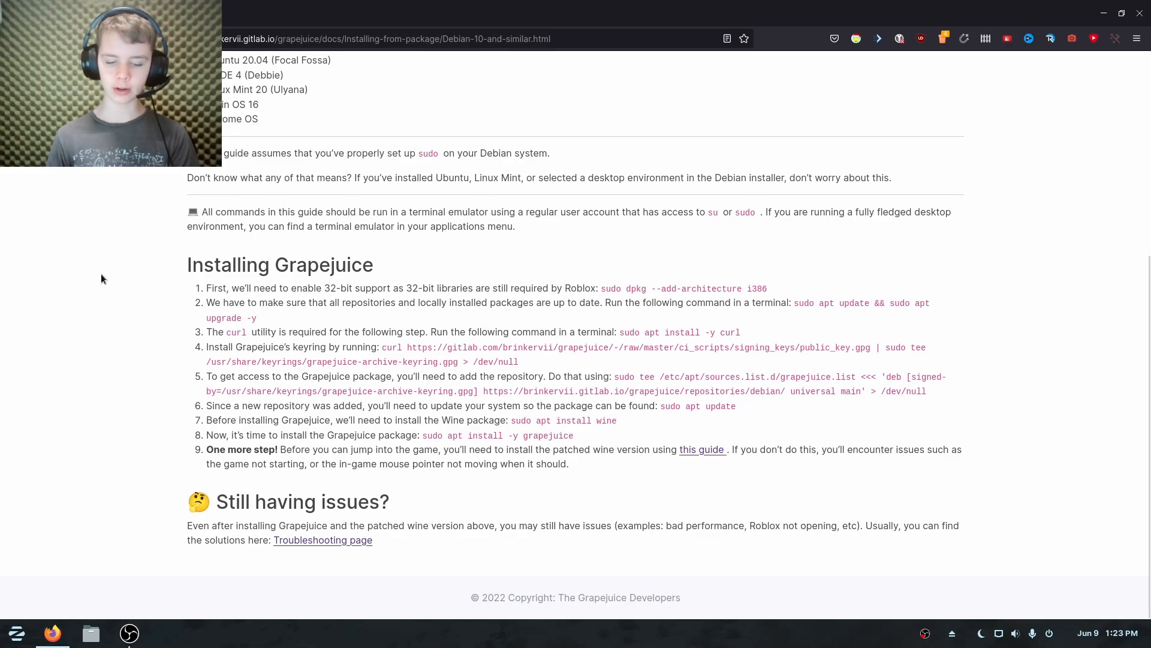
pyautogui.click(15, 632)
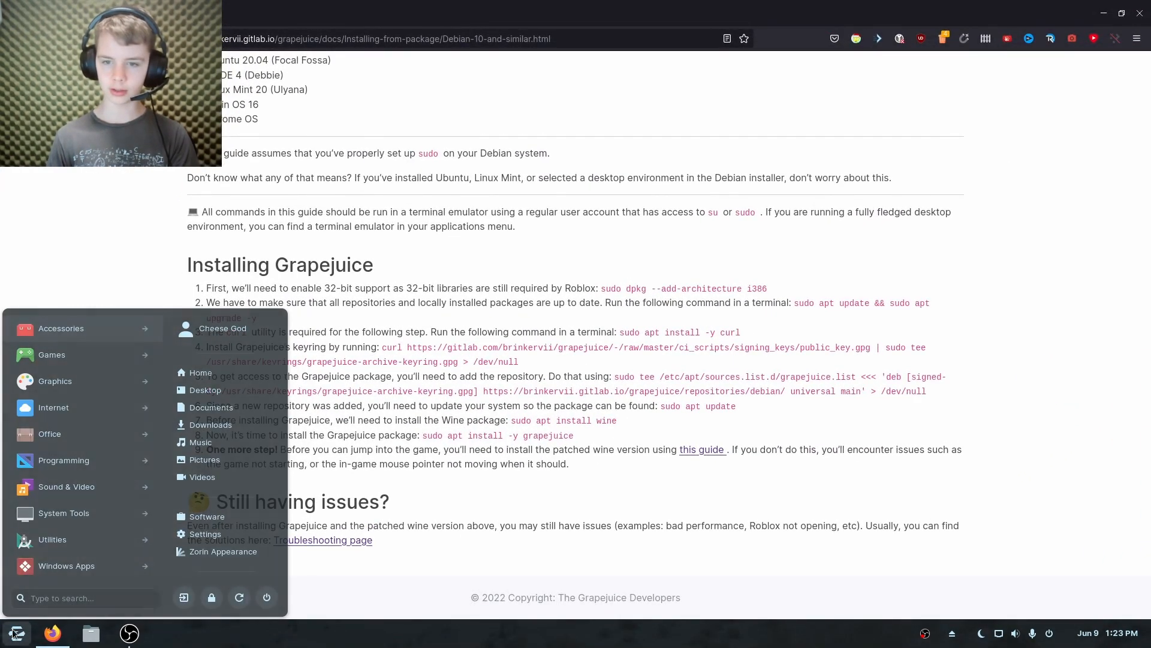
pyautogui.write('grape')
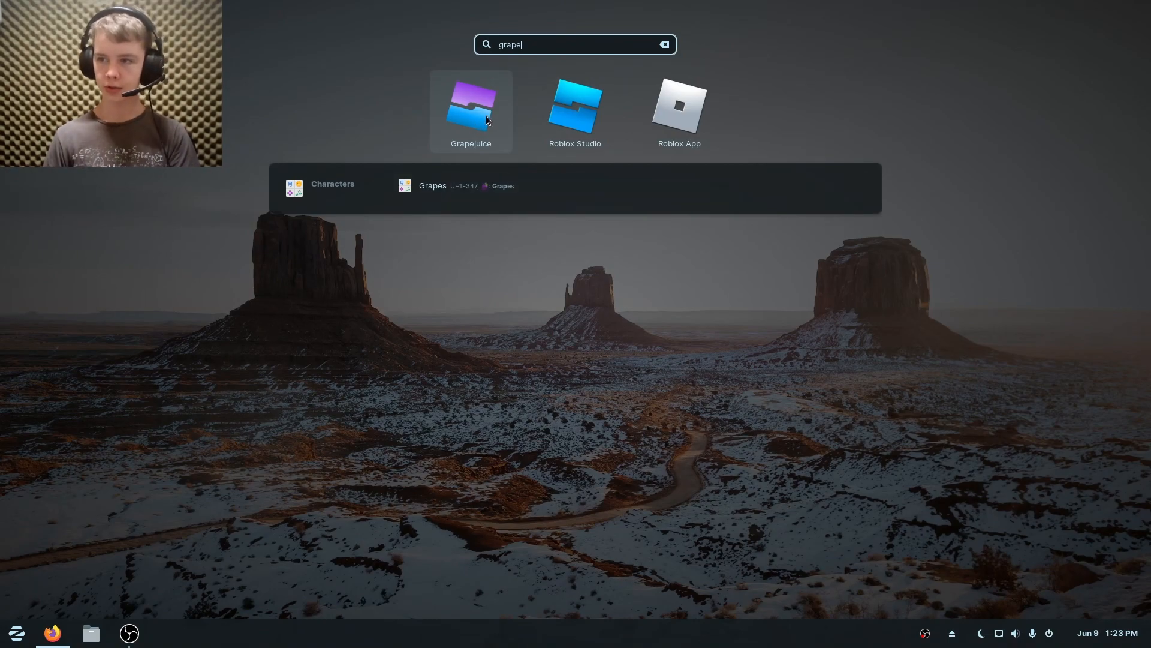
pyautogui.moveTo(678, 110)
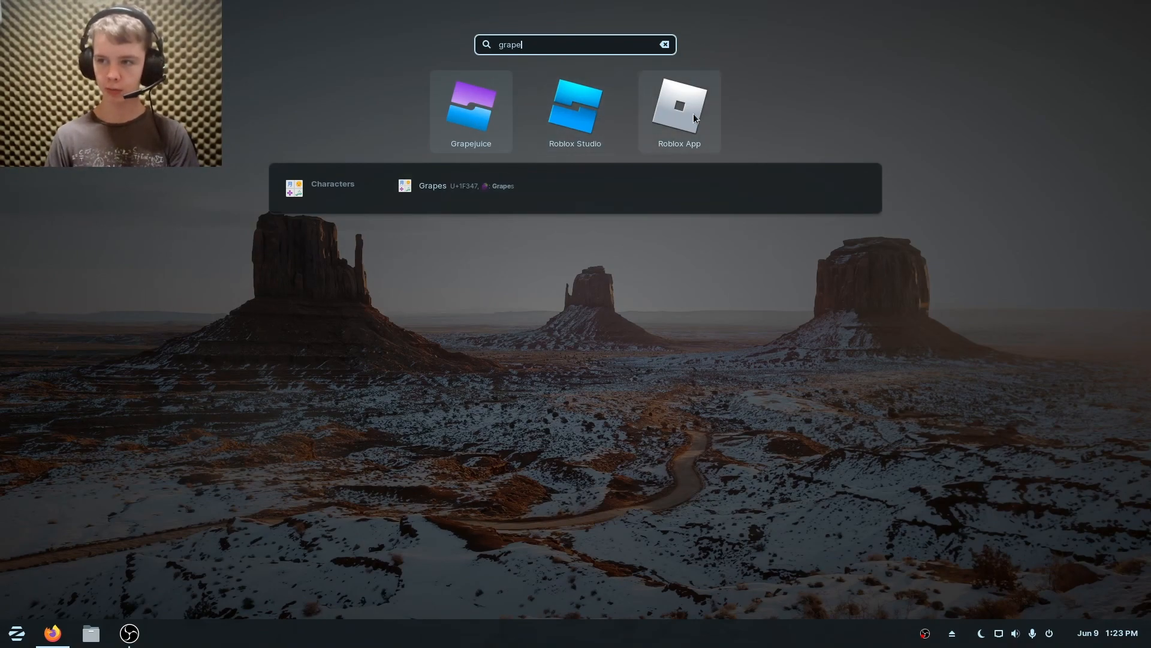
pyautogui.click(470, 112)
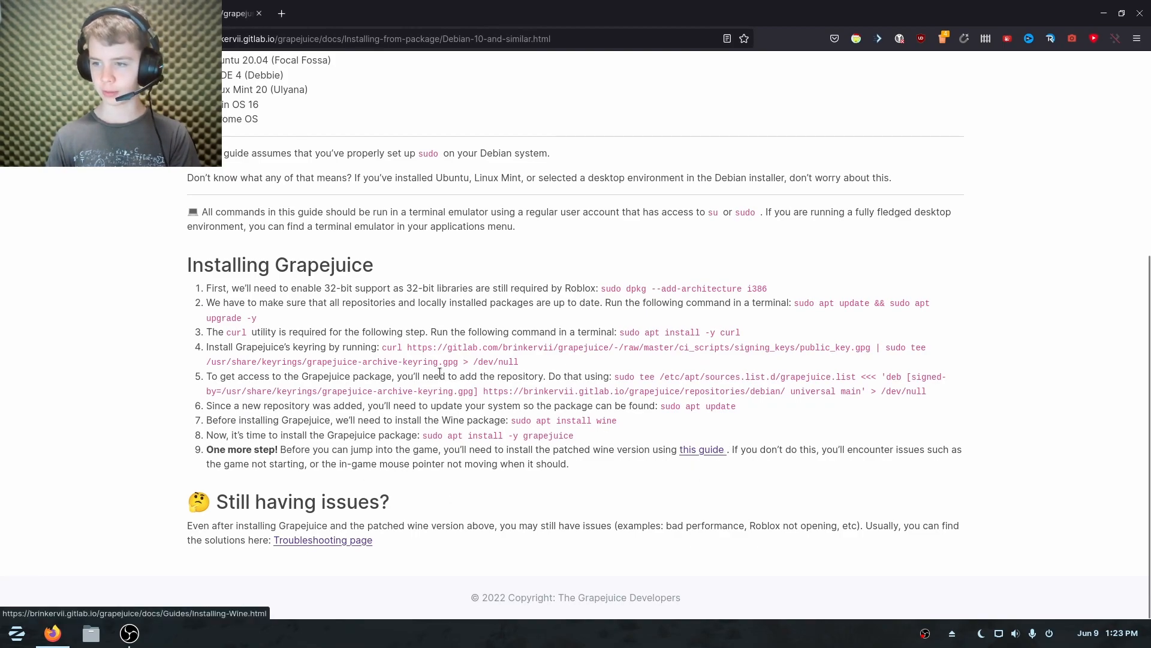
# Go to the Install Wine guide and select the prebuilt patched Wine commands
pyautogui.click(702, 449)
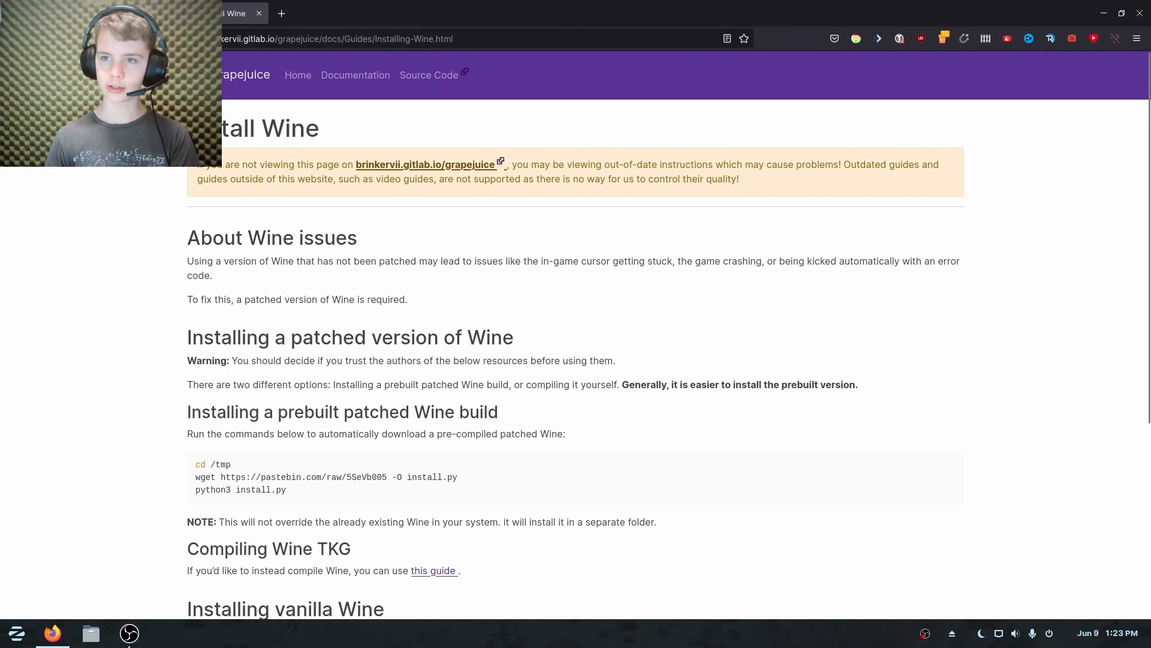
pyautogui.scroll(-3)
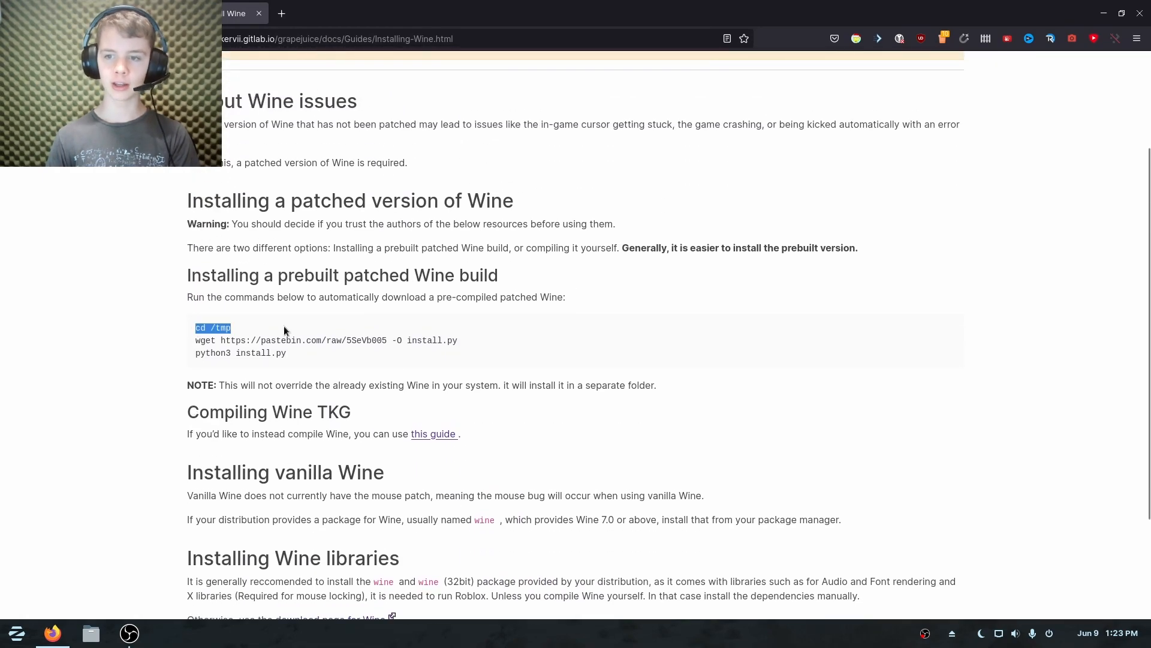
pyautogui.moveTo(211, 327); pyautogui.dragTo(286, 353)
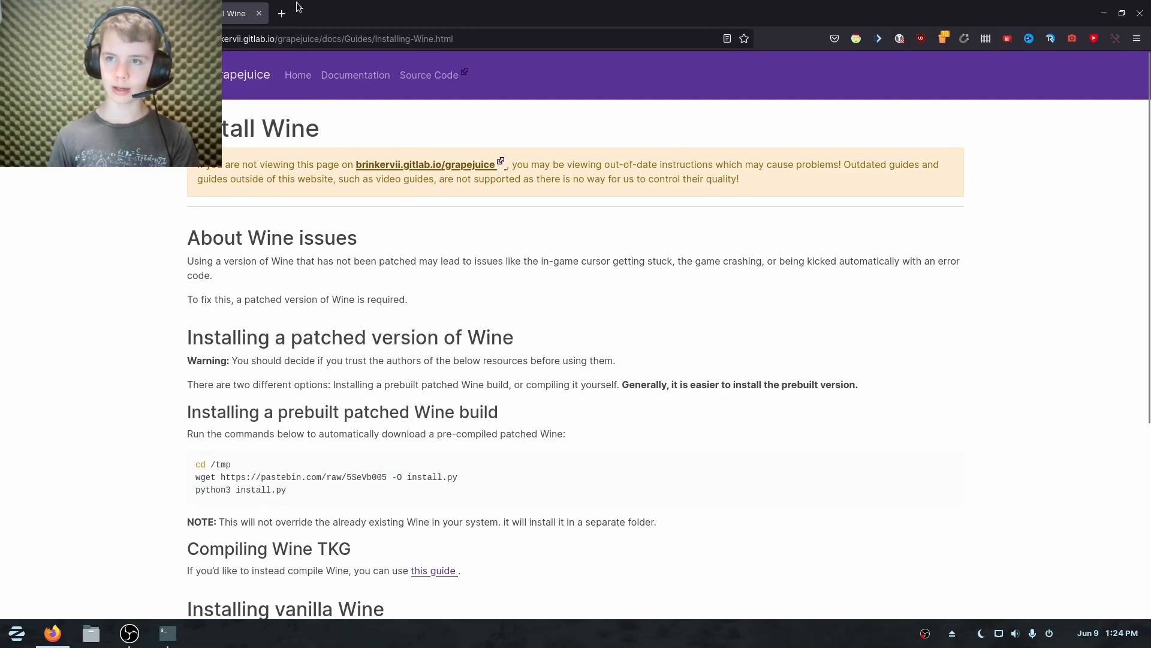
# Go to Roblox in a new tab and reach the Space Game Pre-Release page
pyautogui.click(280, 13)
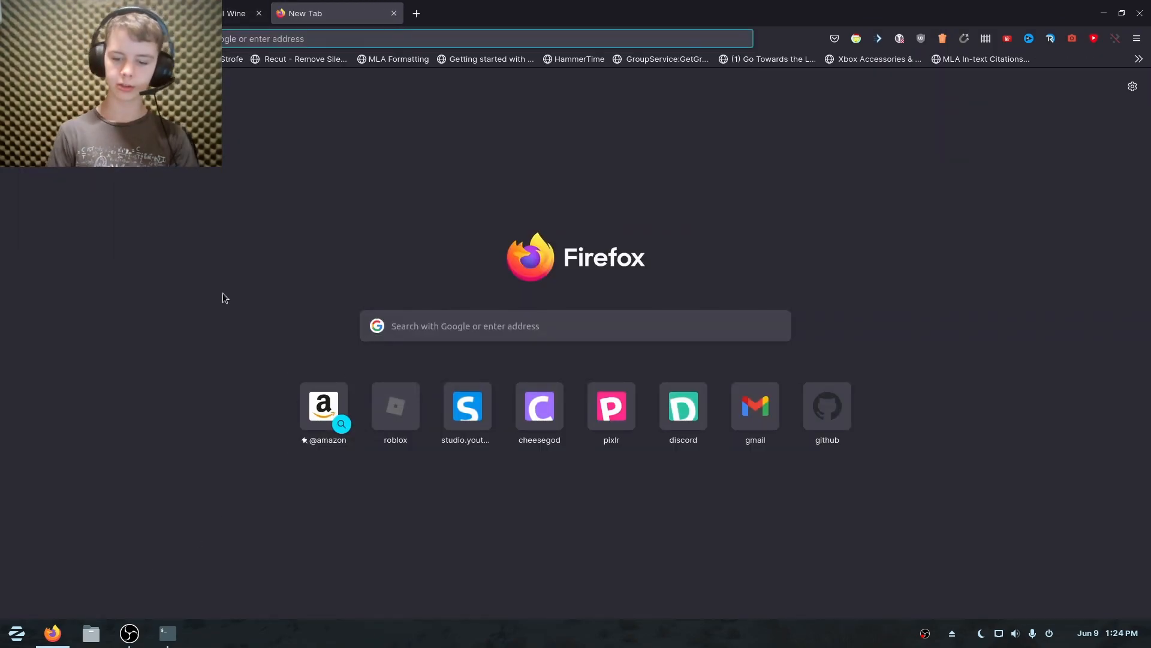
pyautogui.click(394, 407)
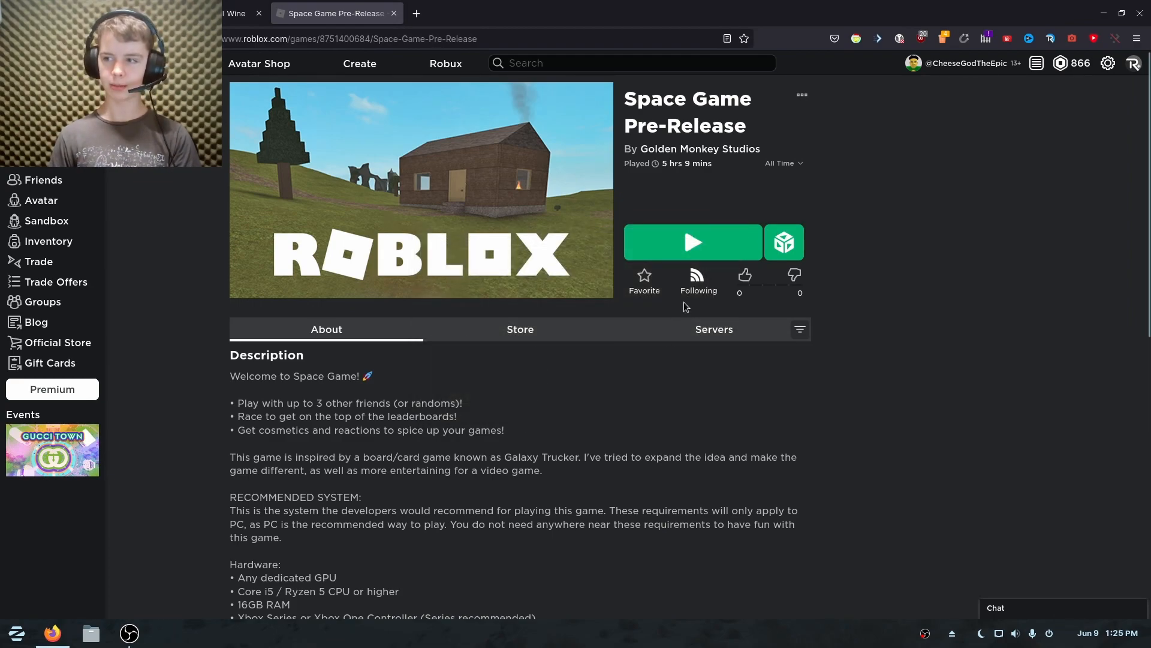
pyautogui.click(691, 243)
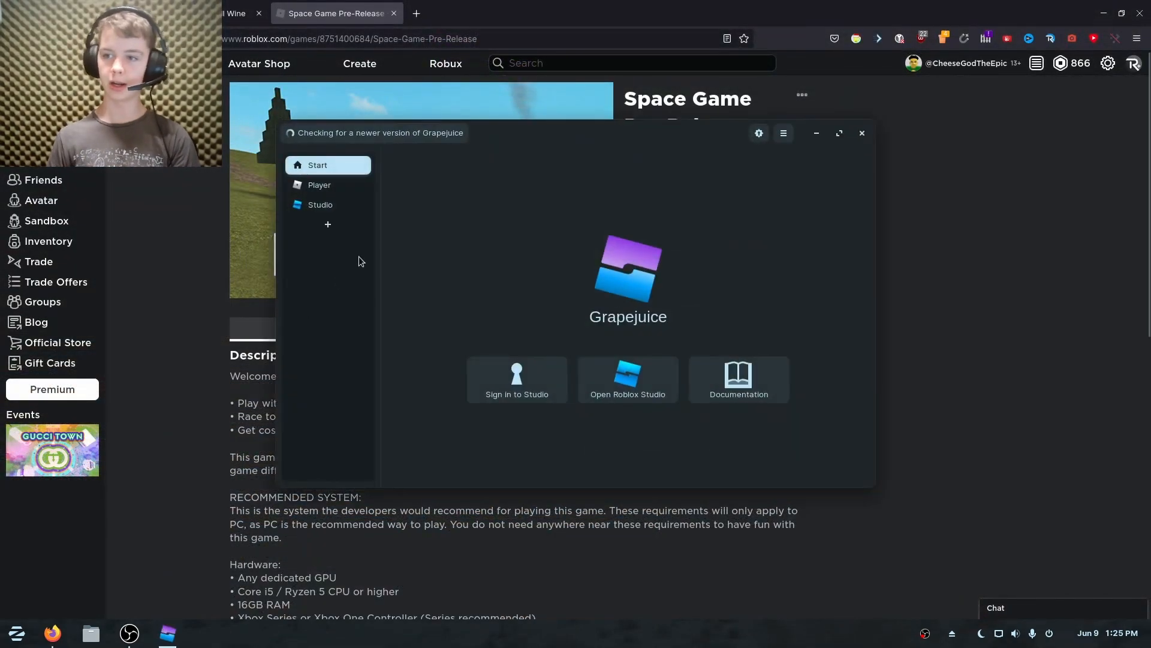
# Set the Player prefix's Roblox Renderer to Vulkan and enable the DXVK D3D implementation
pyautogui.click(839, 133)
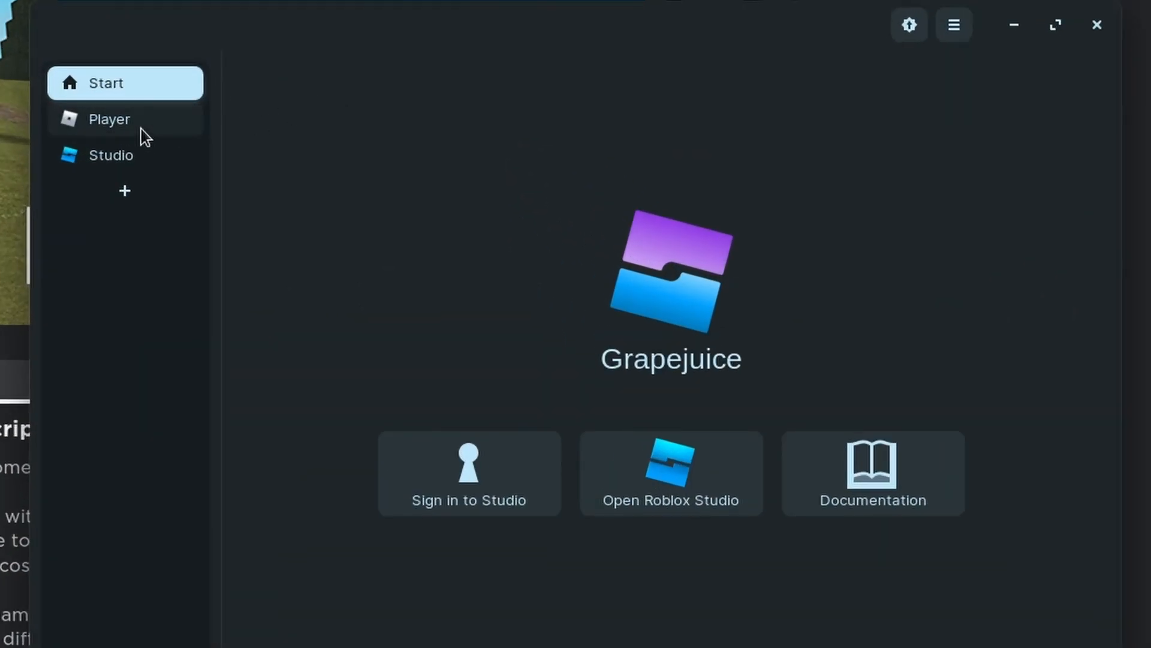
pyautogui.click(109, 118)
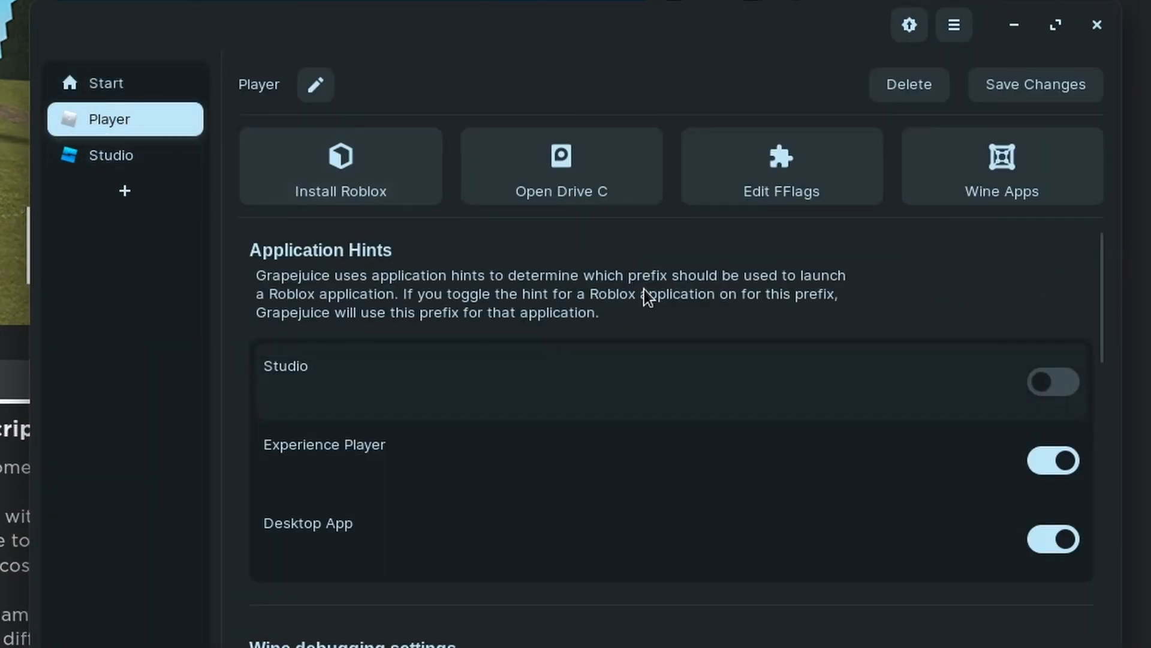
pyautogui.scroll(-3)
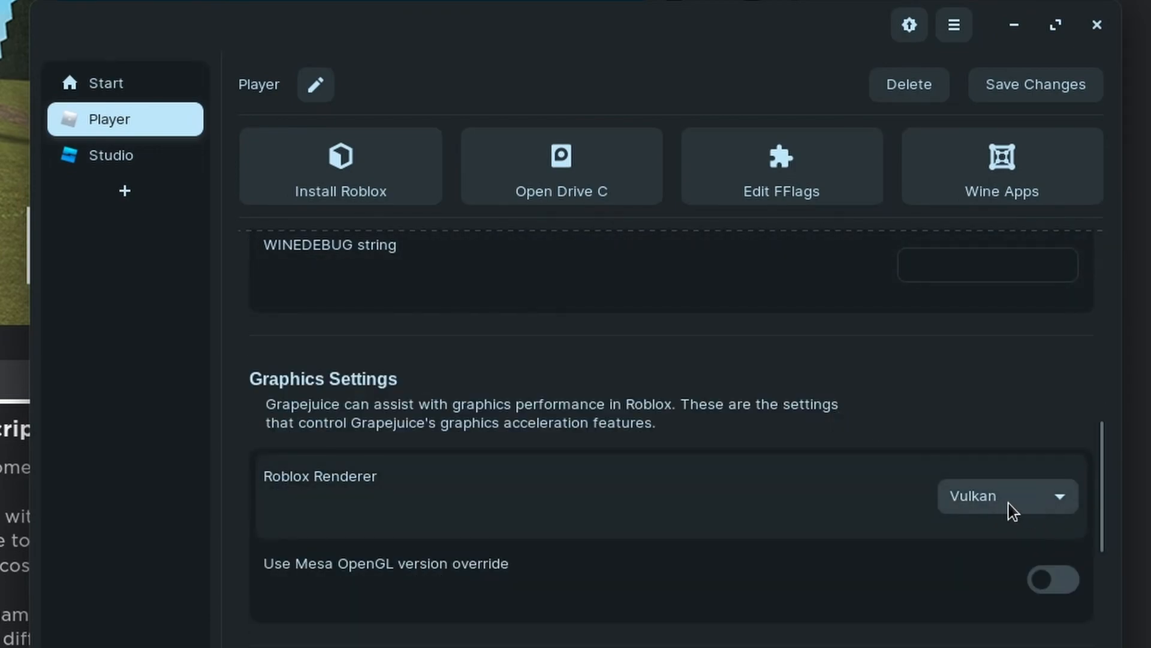
pyautogui.click(1009, 495)
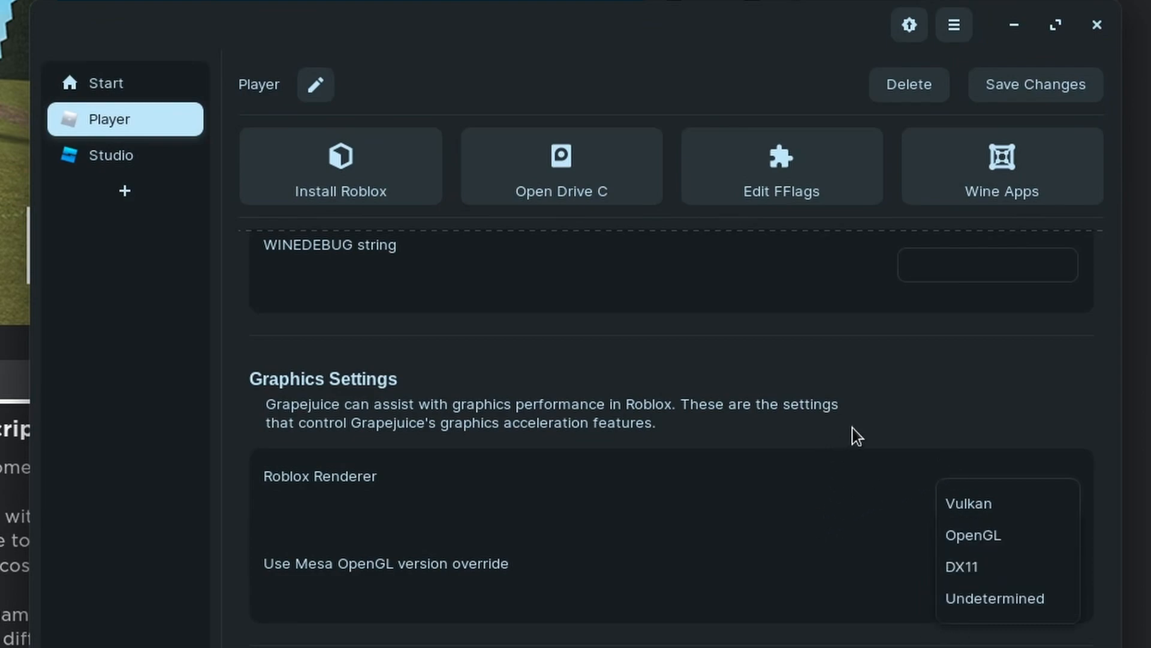
pyautogui.click(968, 502)
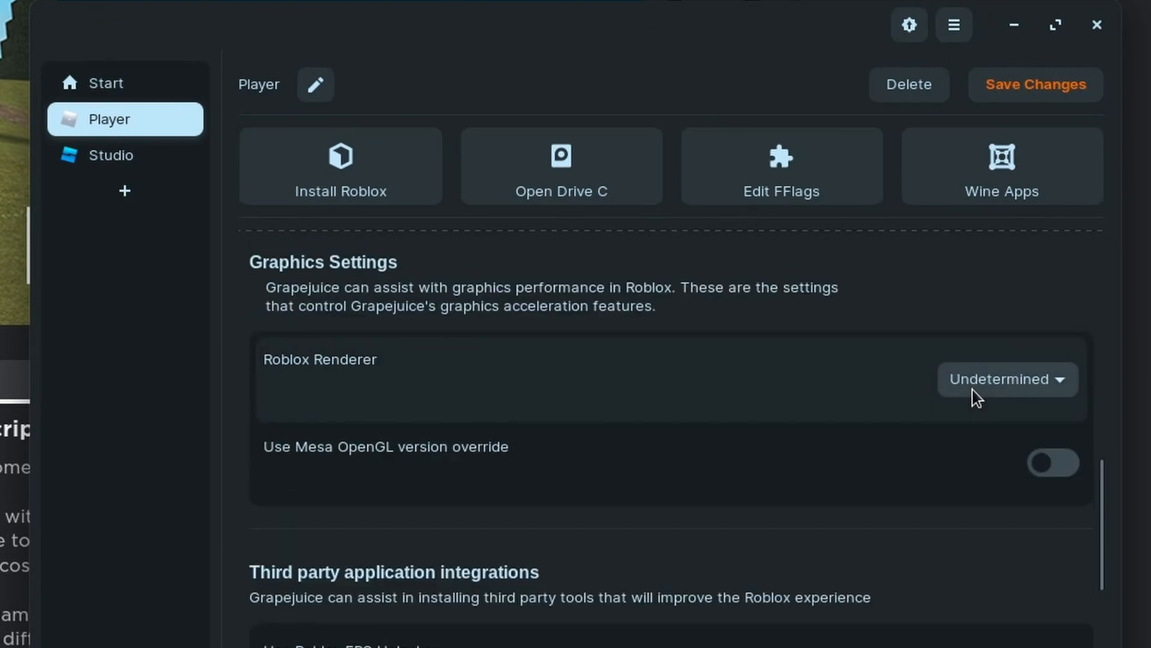
pyautogui.click(1006, 379)
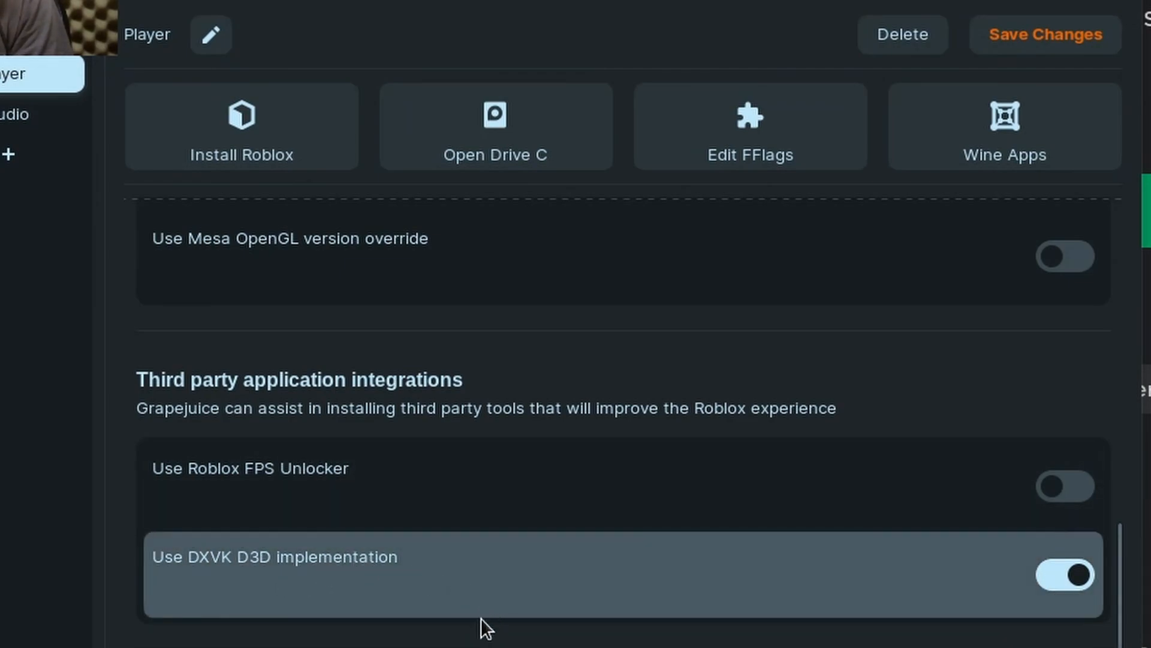
pyautogui.moveTo(964, 571)
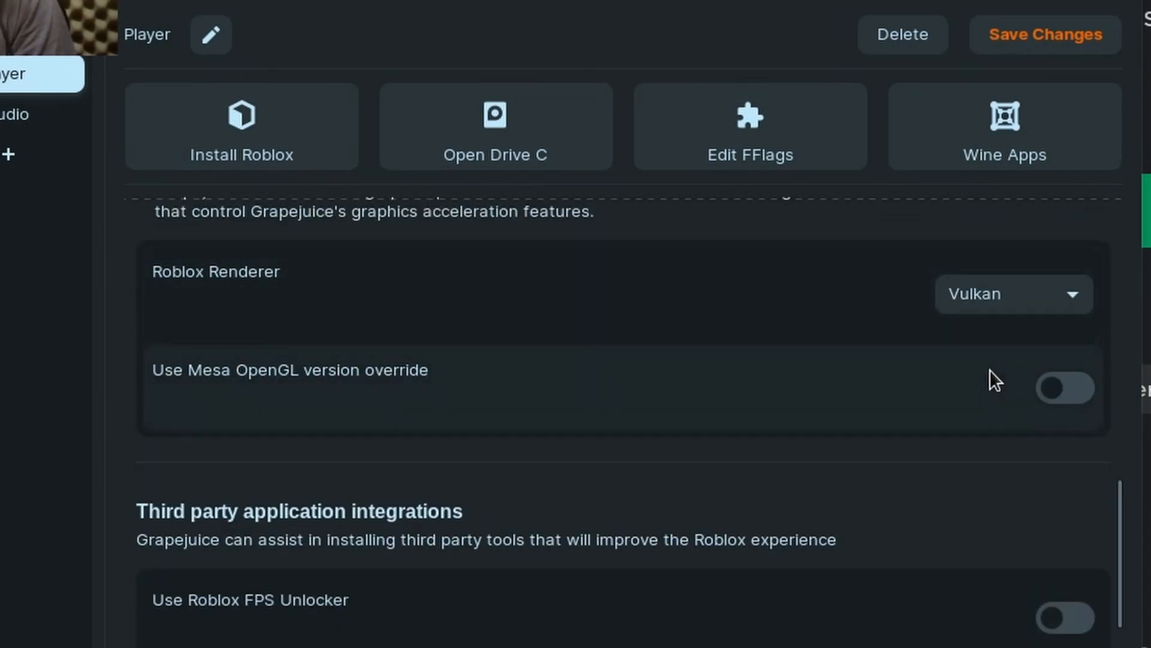
pyautogui.scroll(-3)
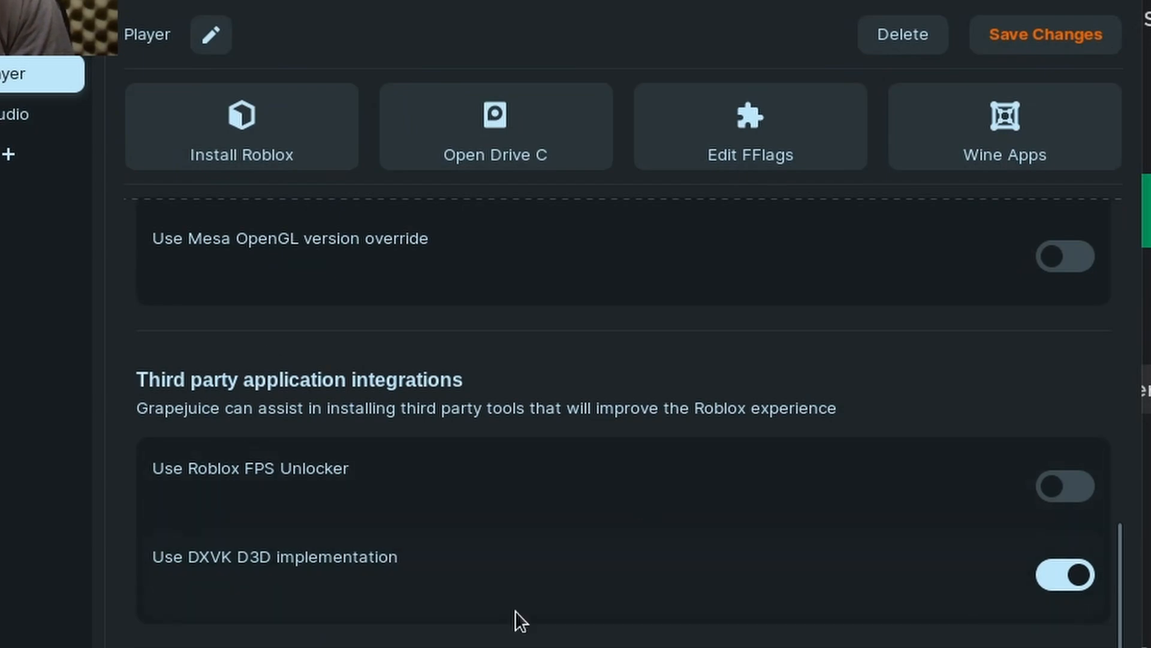
pyautogui.moveTo(931, 31)
pyautogui.write('software')
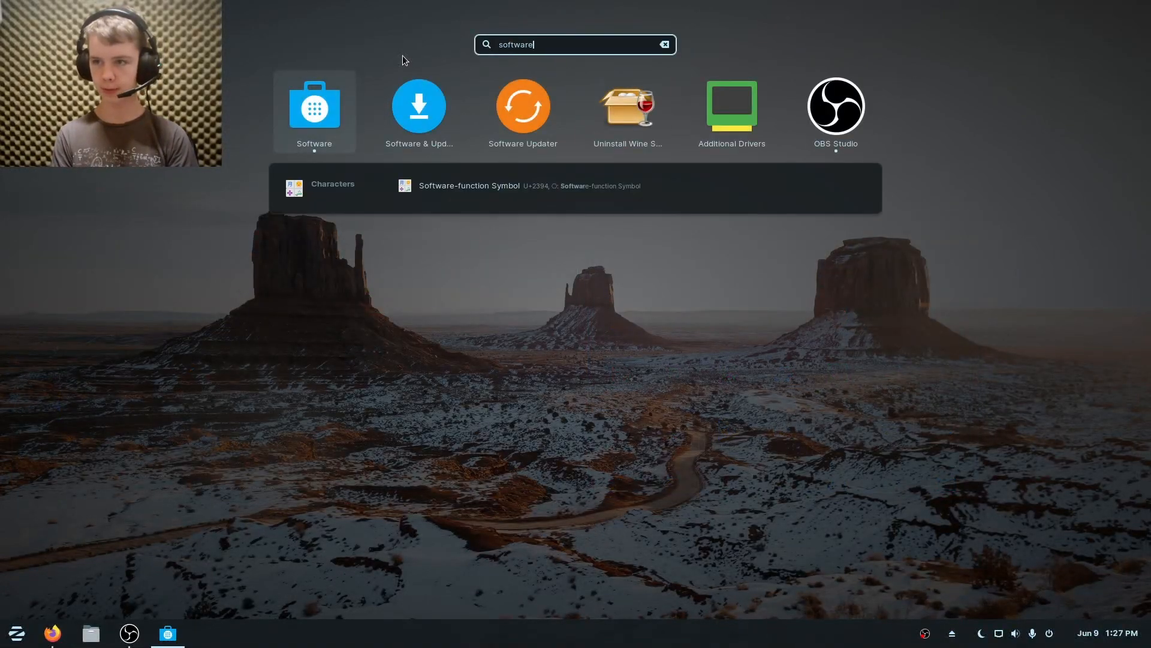
# Browse the Zorin Software Explore page and close the store
pyautogui.click(313, 105)
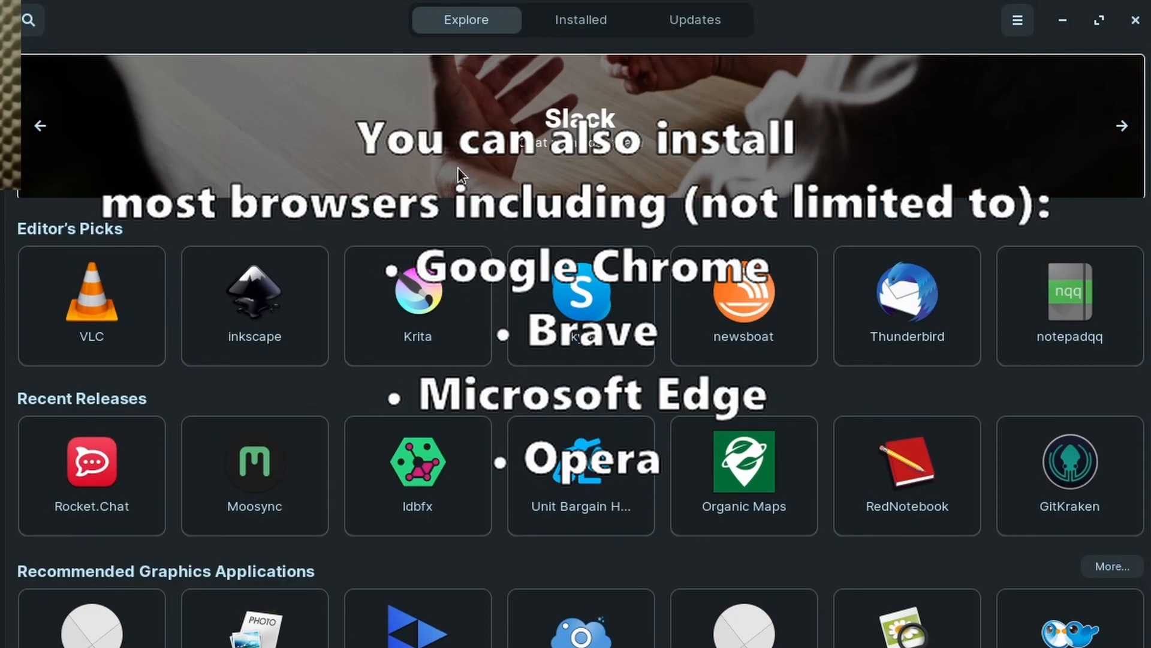
pyautogui.scroll(-3)
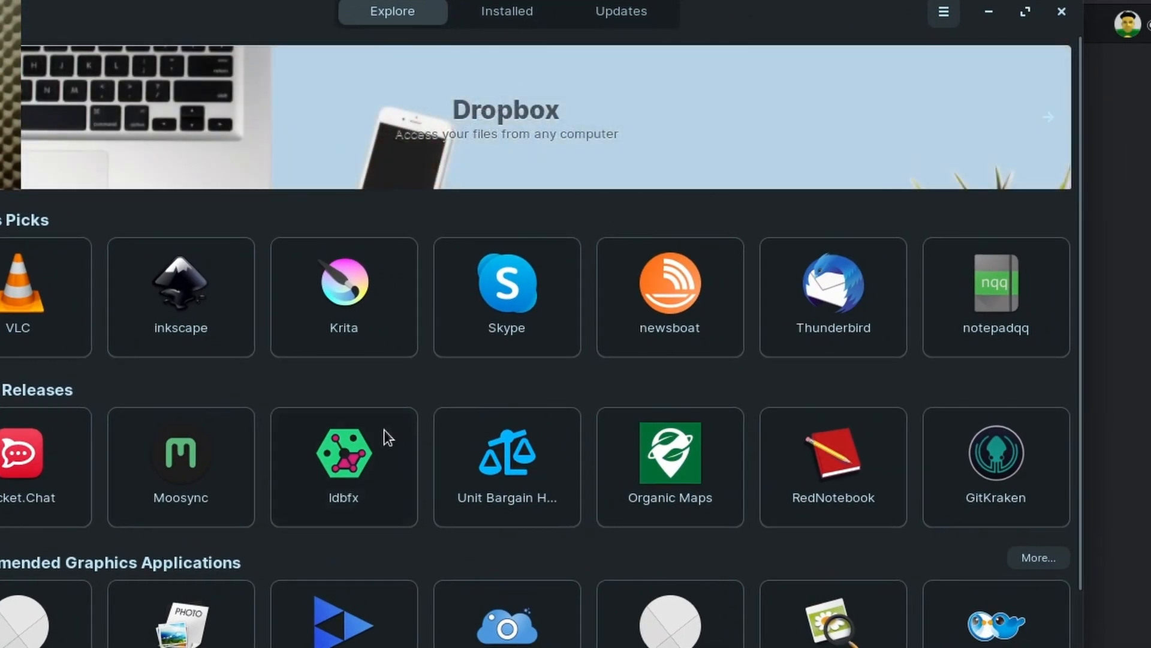
pyautogui.scroll(-3)
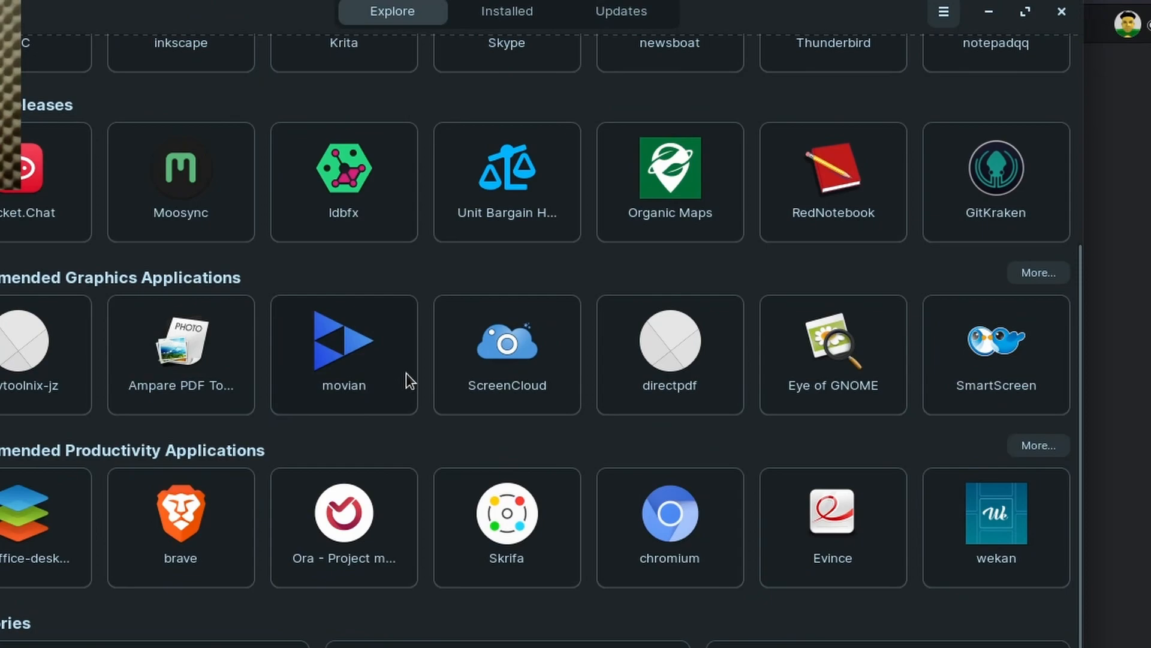
pyautogui.scroll(-3)
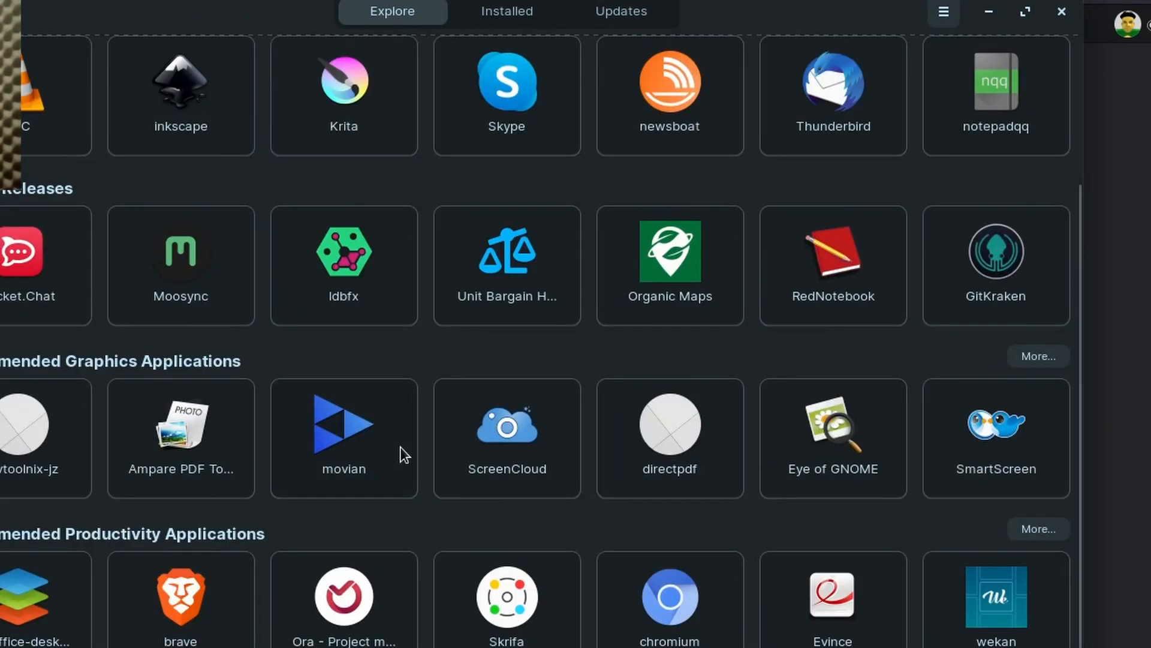
pyautogui.scroll(-3)
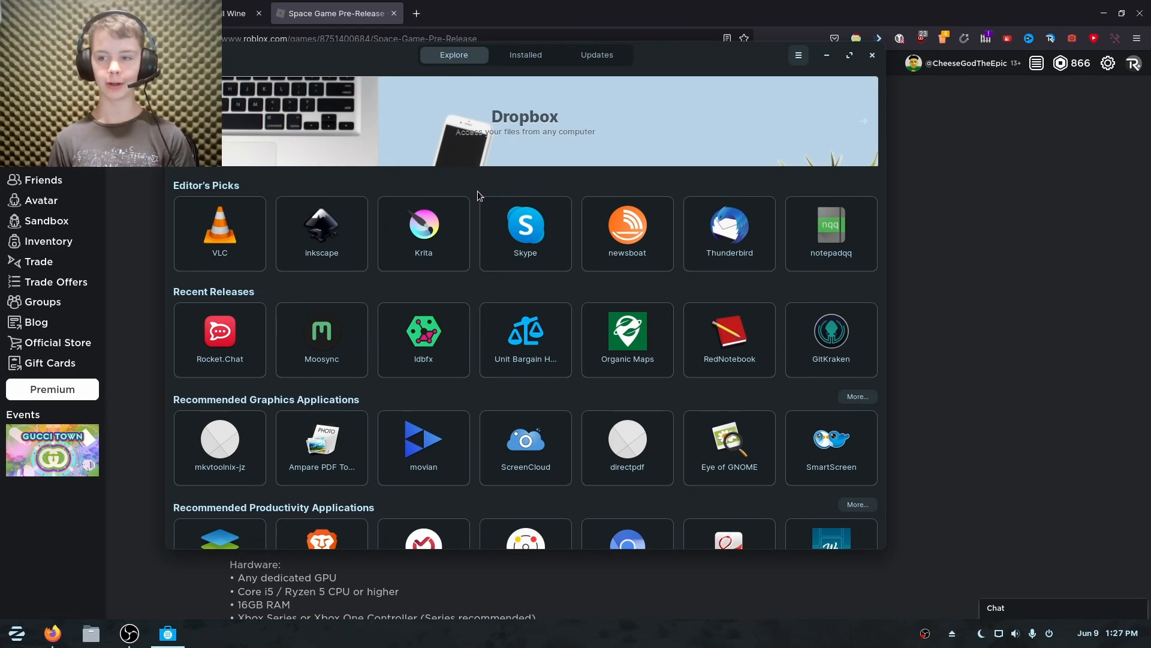
pyautogui.moveTo(374, 59)
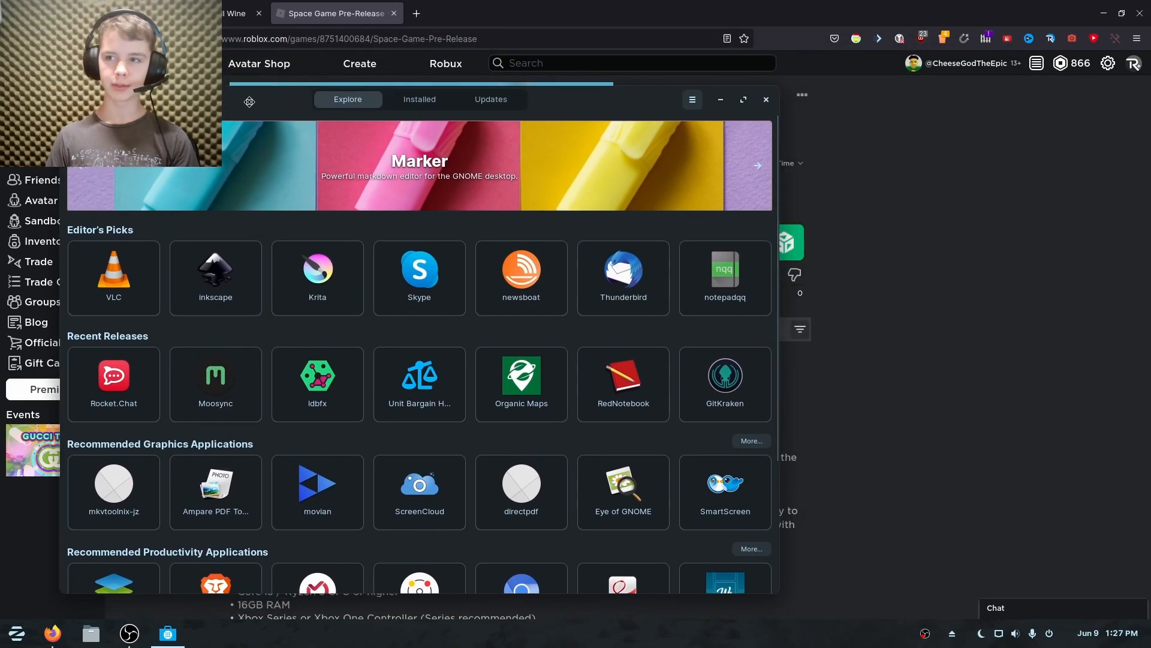
pyautogui.click(765, 100)
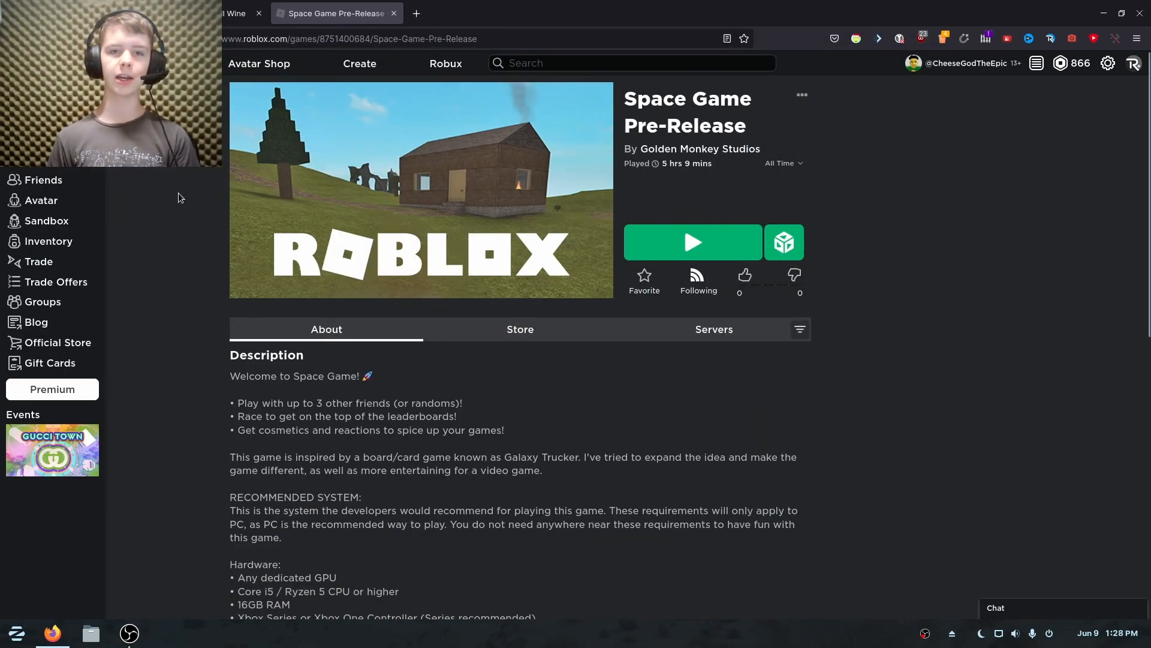